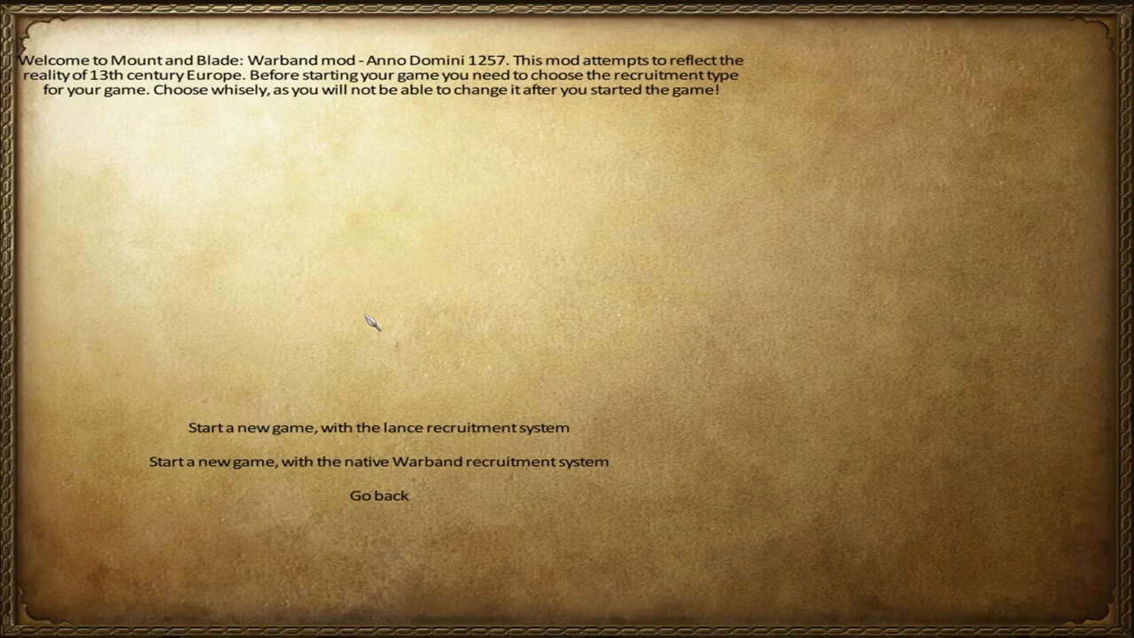
mouse_move(452, 475)
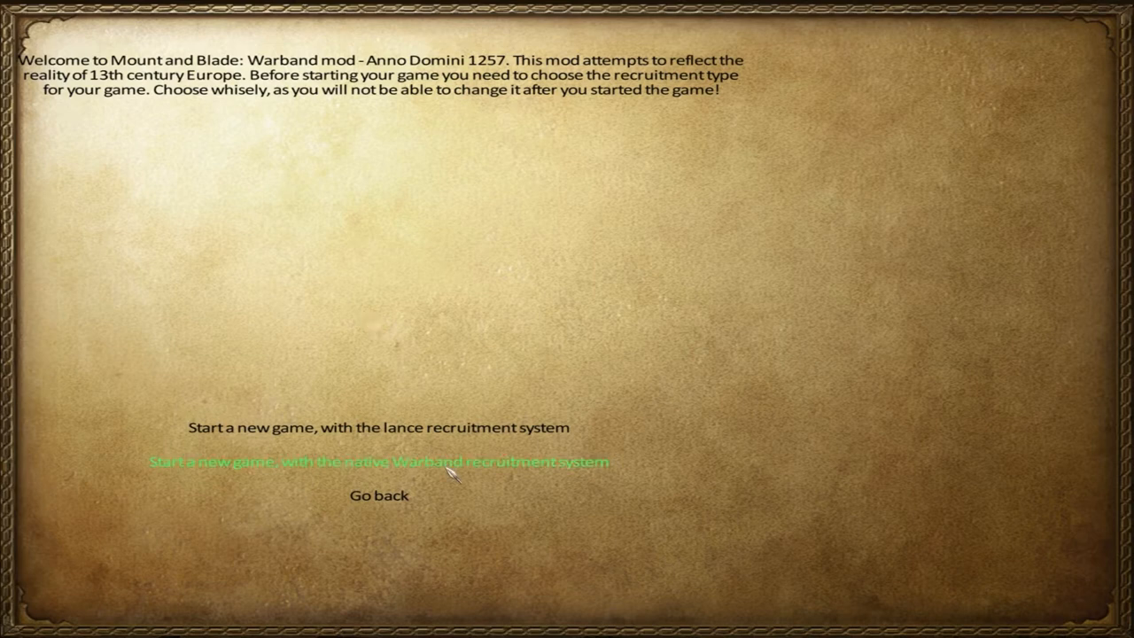
mouse_move(461, 471)
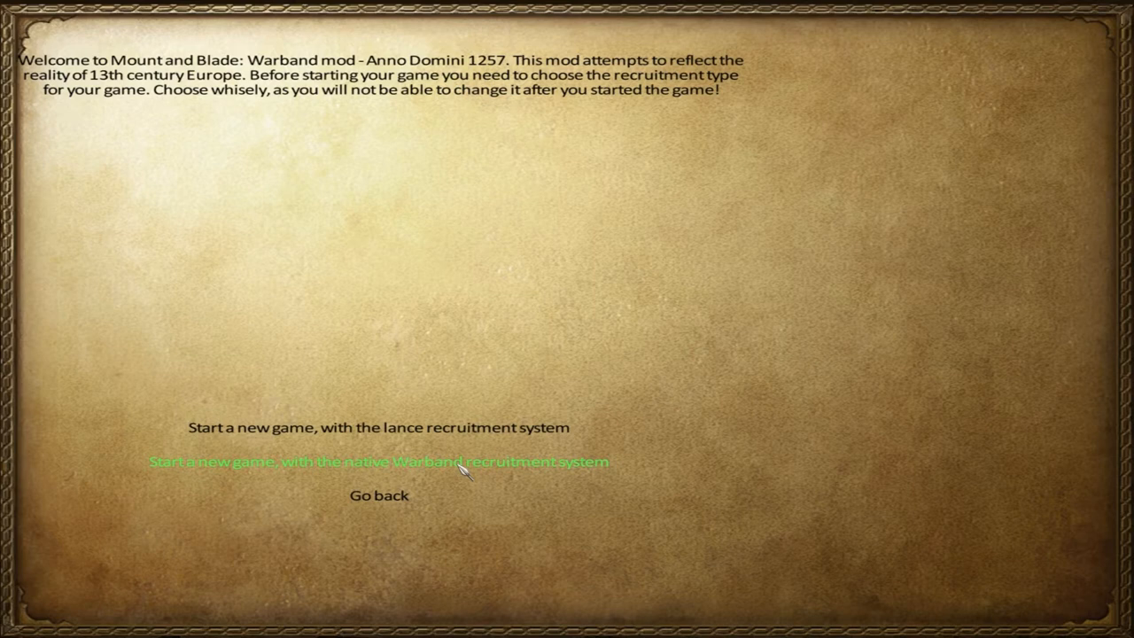
mouse_move(377, 427)
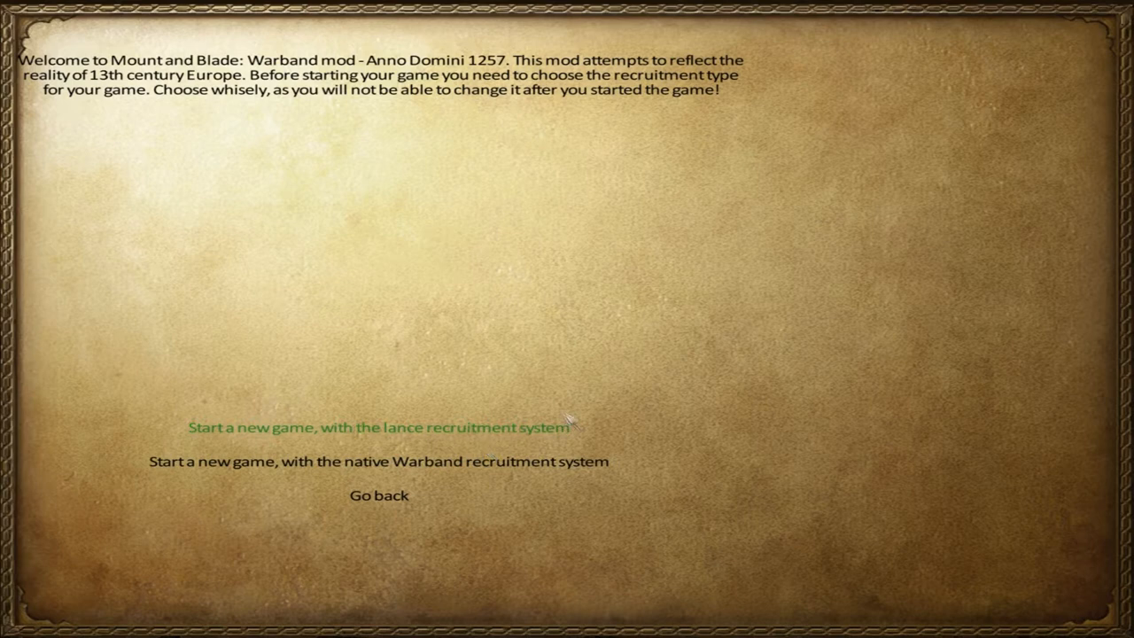
mouse_move(629, 408)
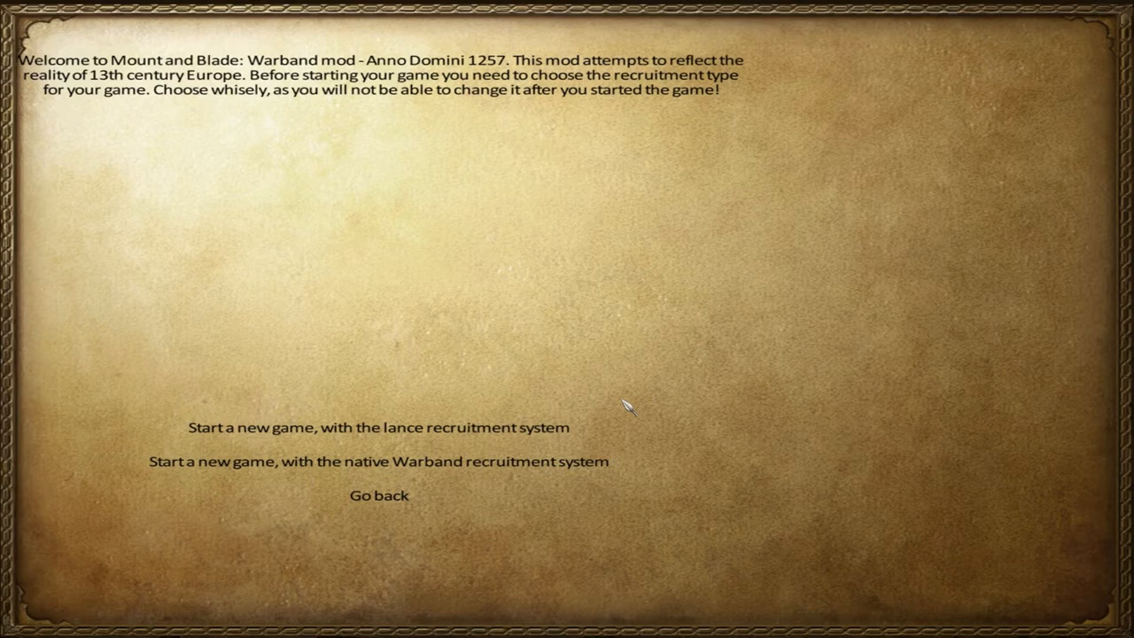
mouse_move(376, 460)
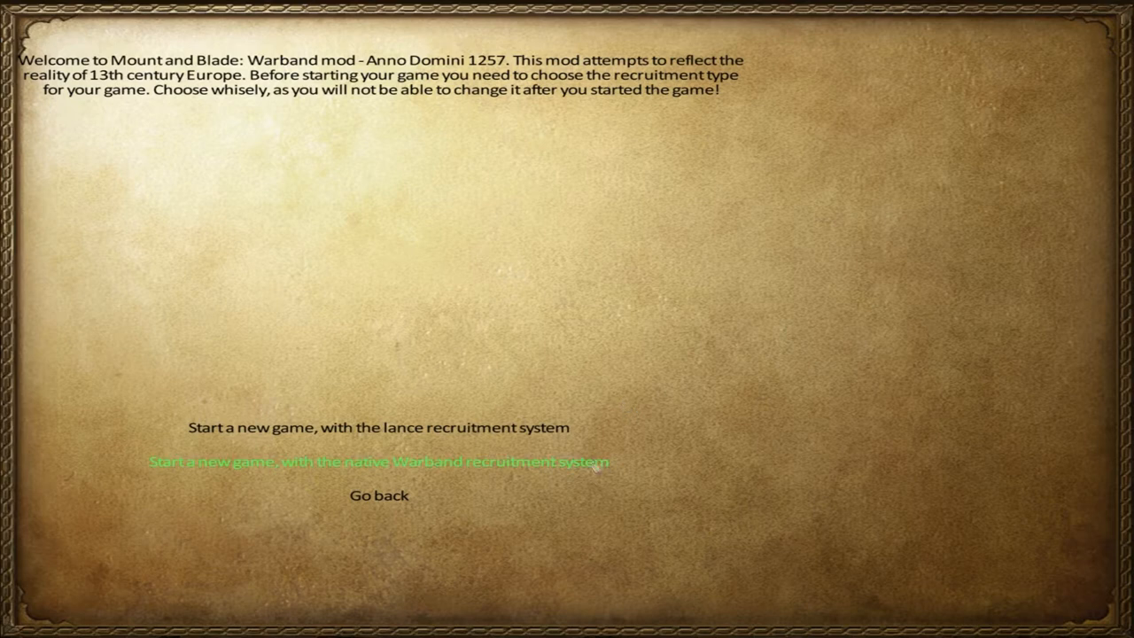
mouse_move(587, 475)
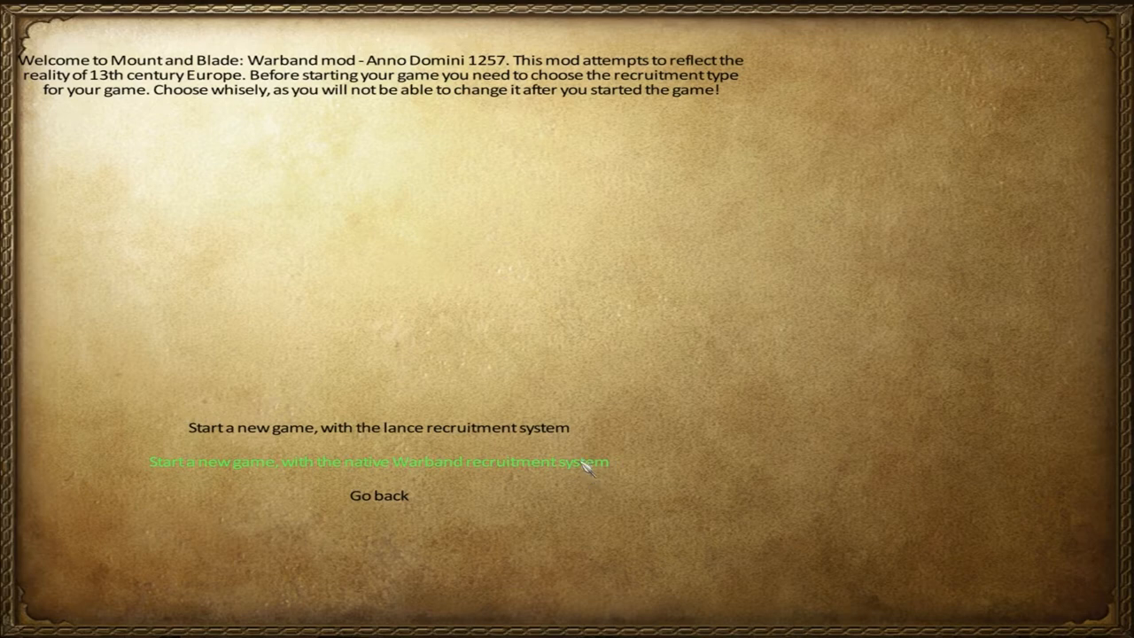
mouse_move(575, 485)
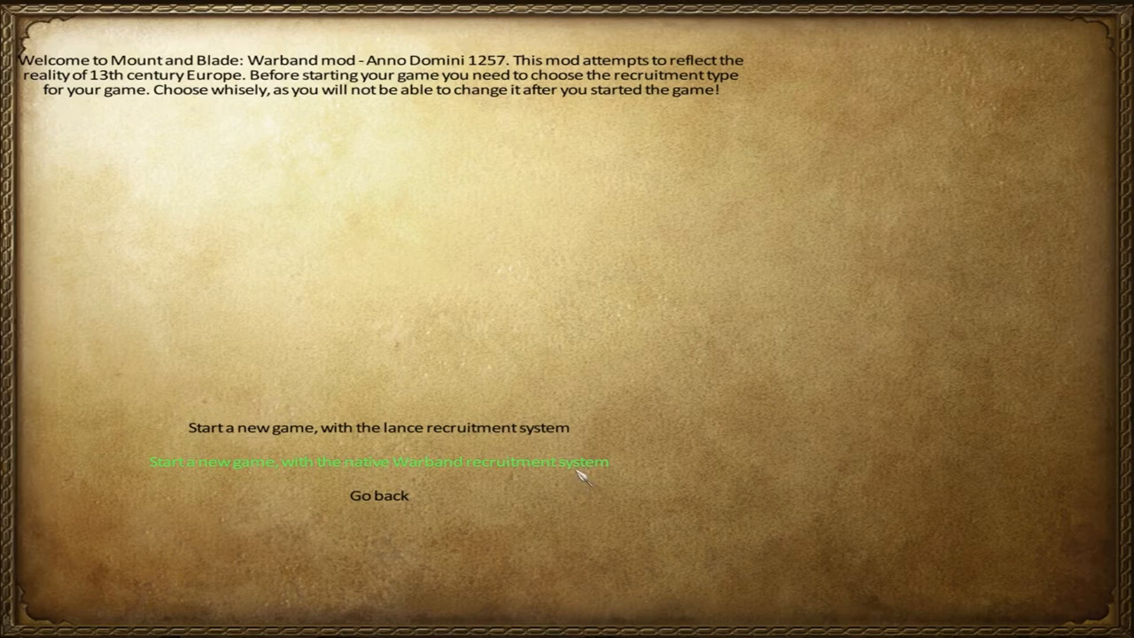
Step: Start a native-recruitment game as a thief's daughter, street urchin, then game poacher
left_click(379, 461)
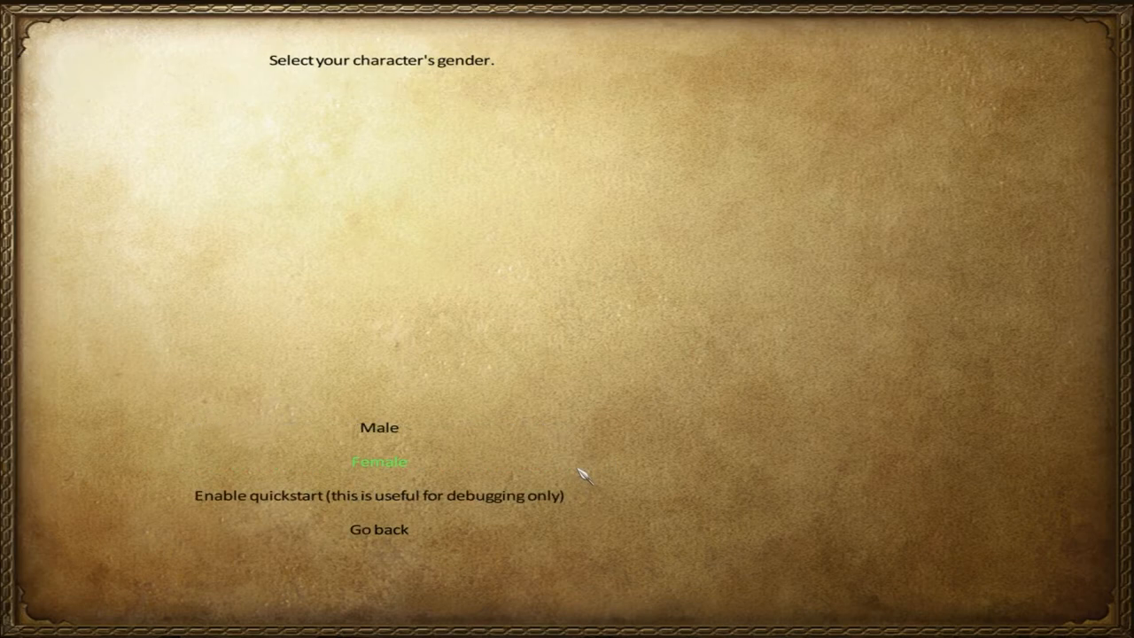
mouse_move(559, 387)
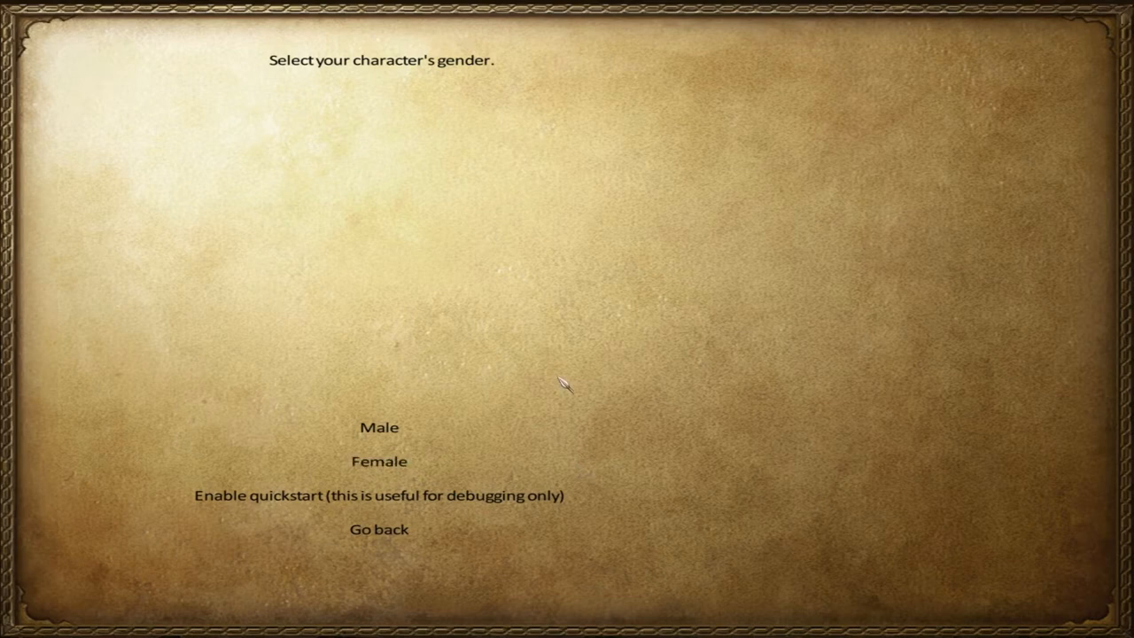
mouse_move(563, 397)
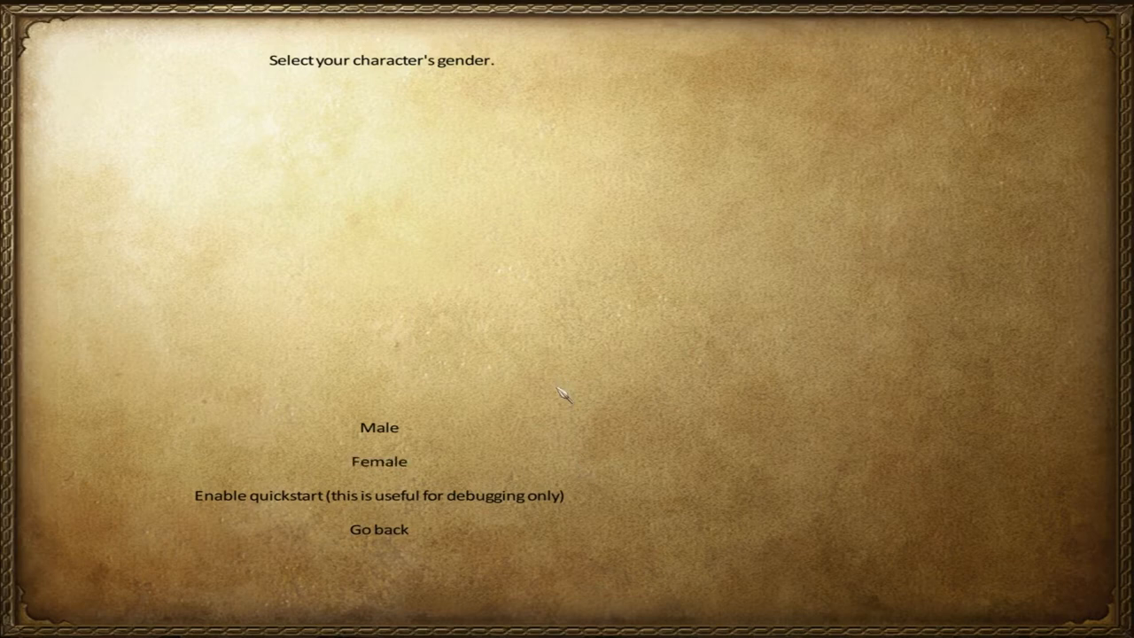
mouse_move(380, 427)
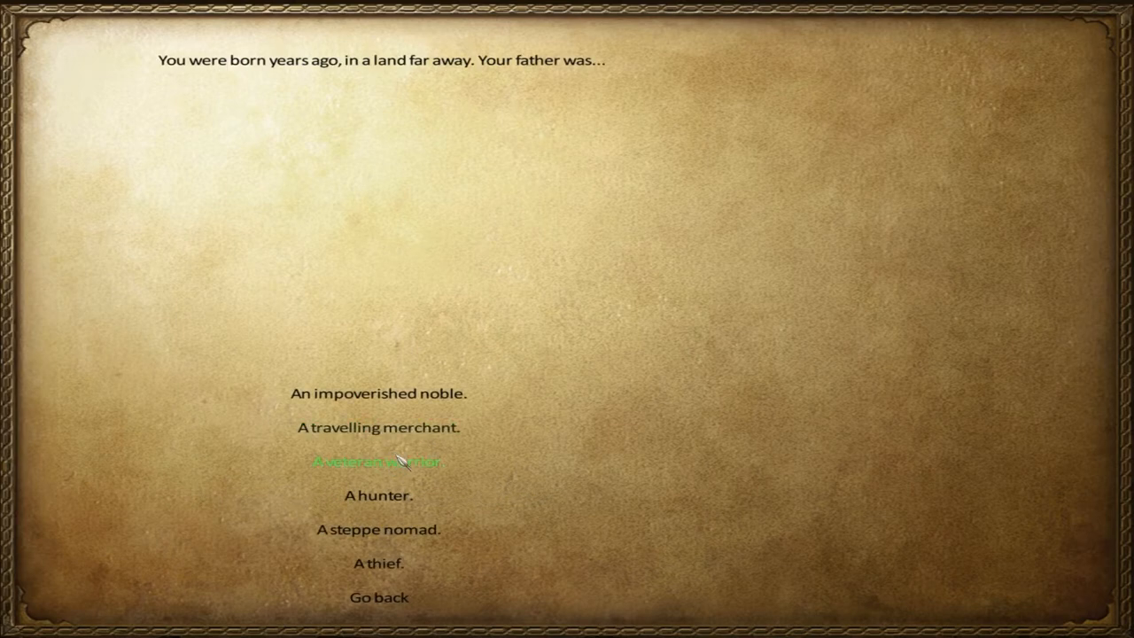
mouse_move(376, 427)
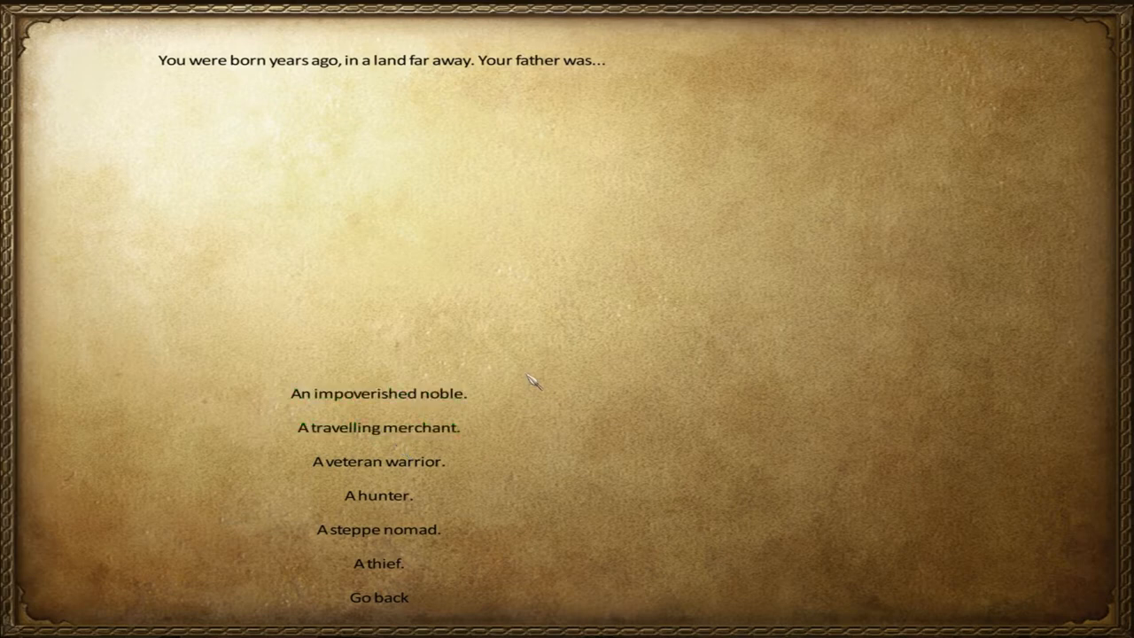
mouse_move(525, 390)
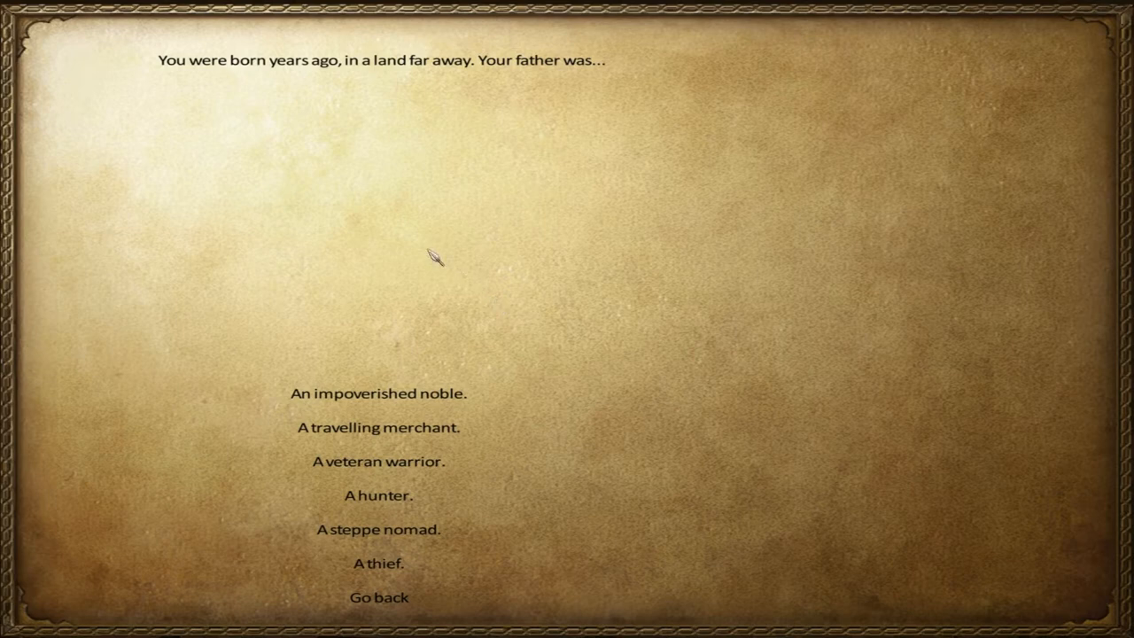
left_click(376, 564)
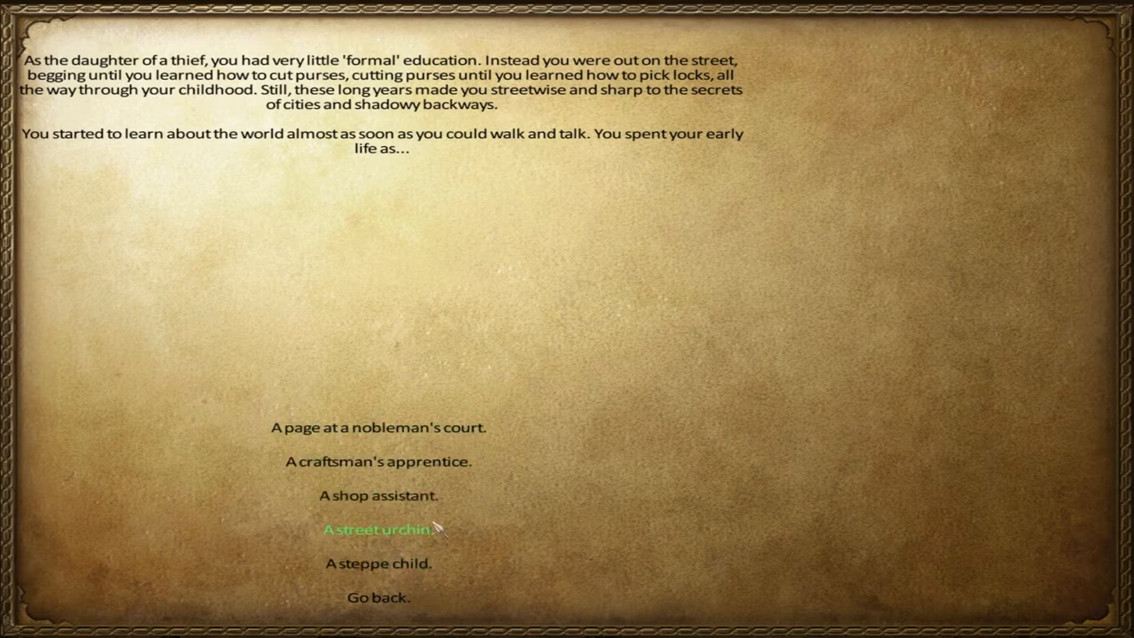
mouse_move(379, 563)
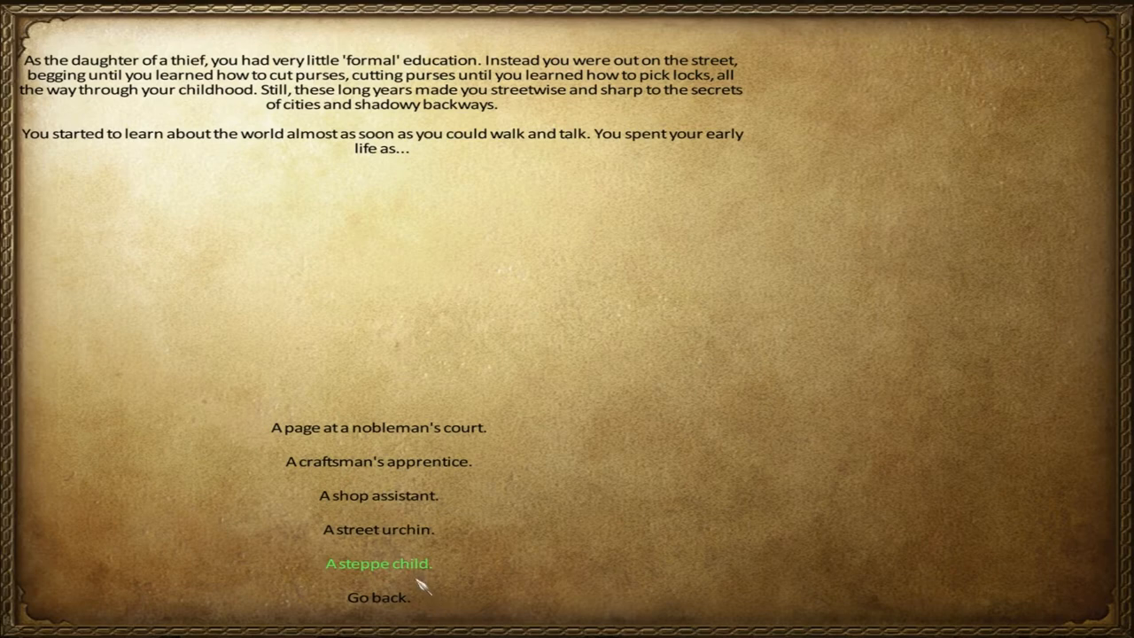
mouse_move(379, 528)
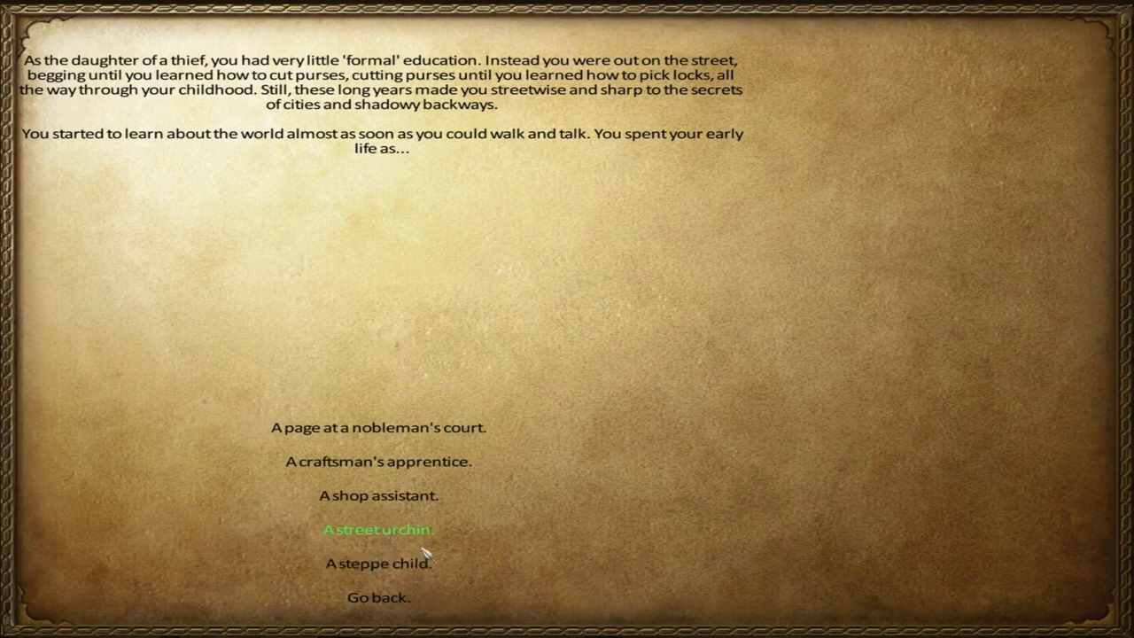
left_click(375, 528)
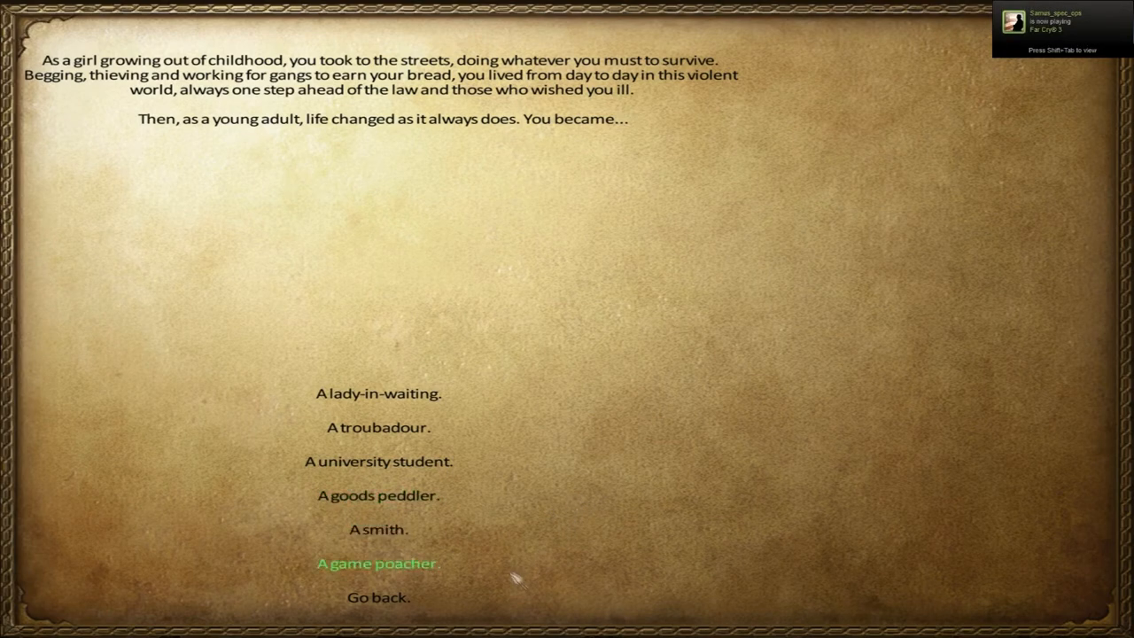
left_click(375, 563)
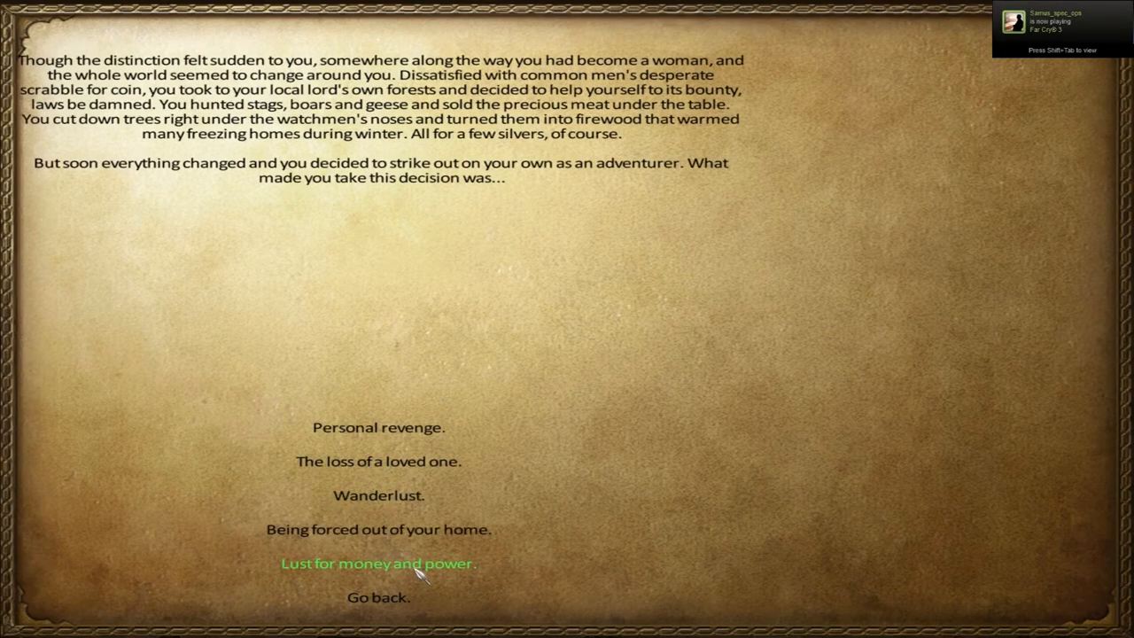
mouse_move(422, 567)
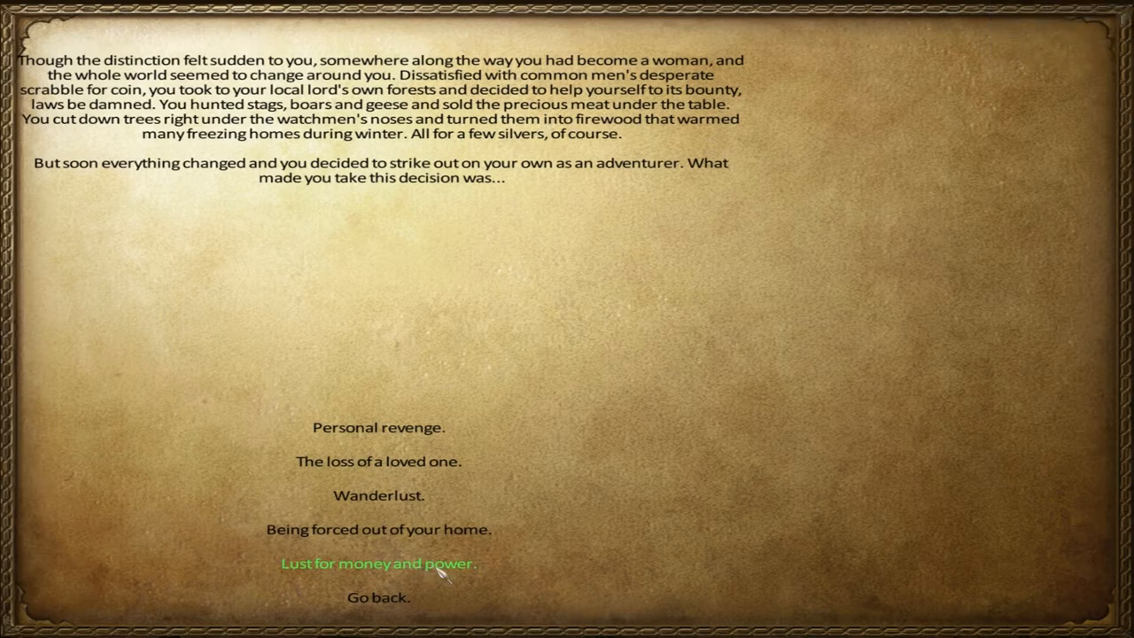
mouse_move(379, 528)
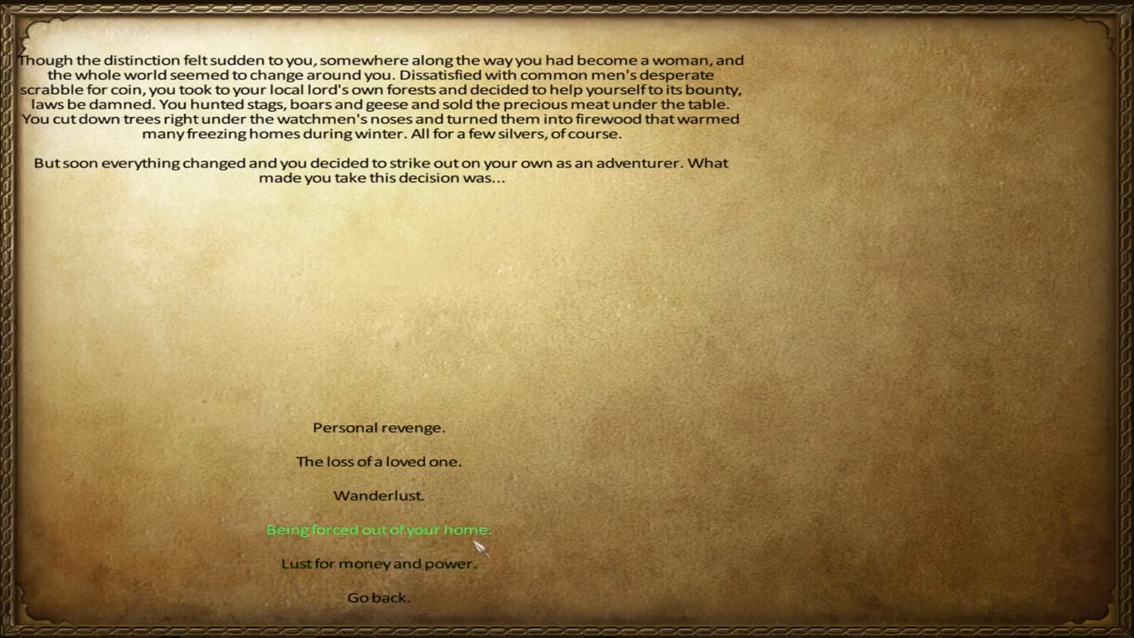
mouse_move(377, 564)
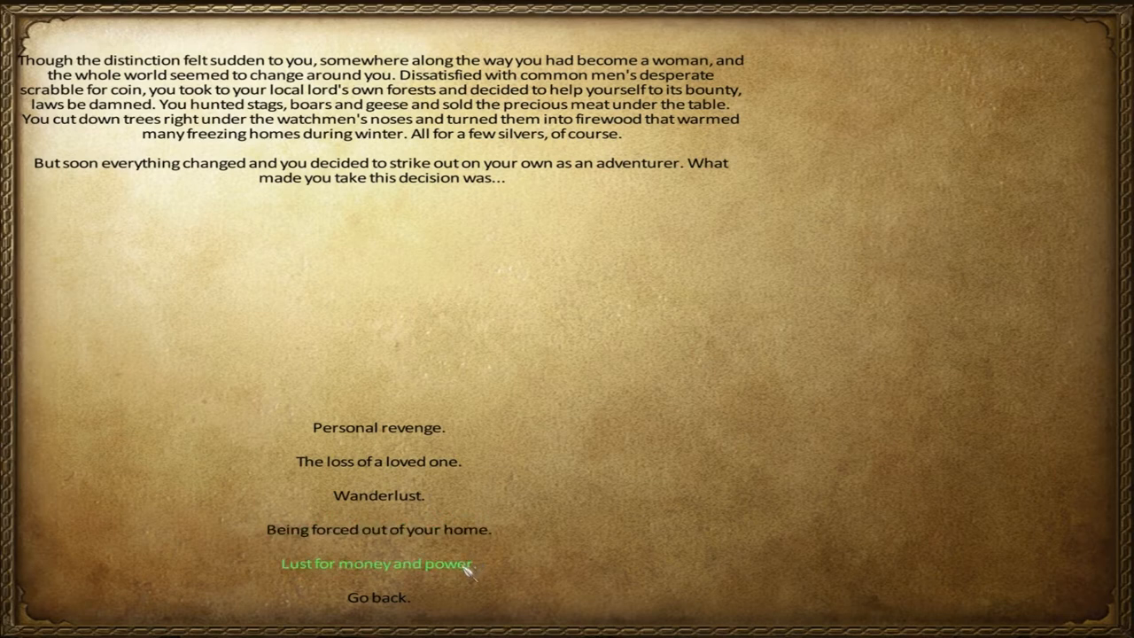
Step: Choose lust for money and power as motive, then browse kingdoms to Regnum Angliae
left_click(376, 563)
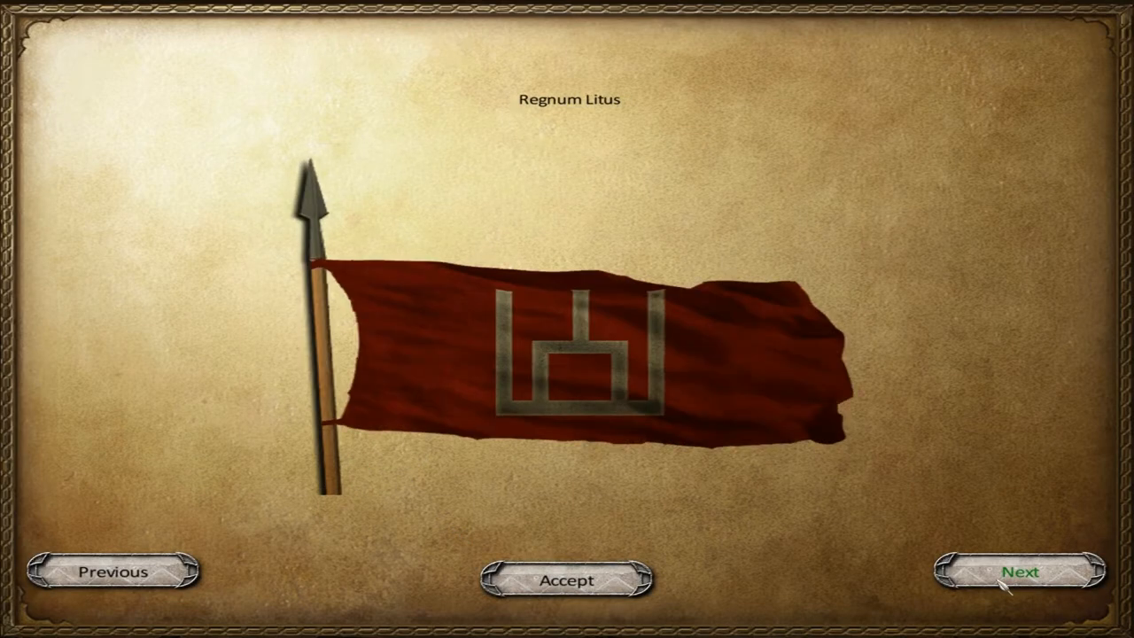
left_click(1021, 572)
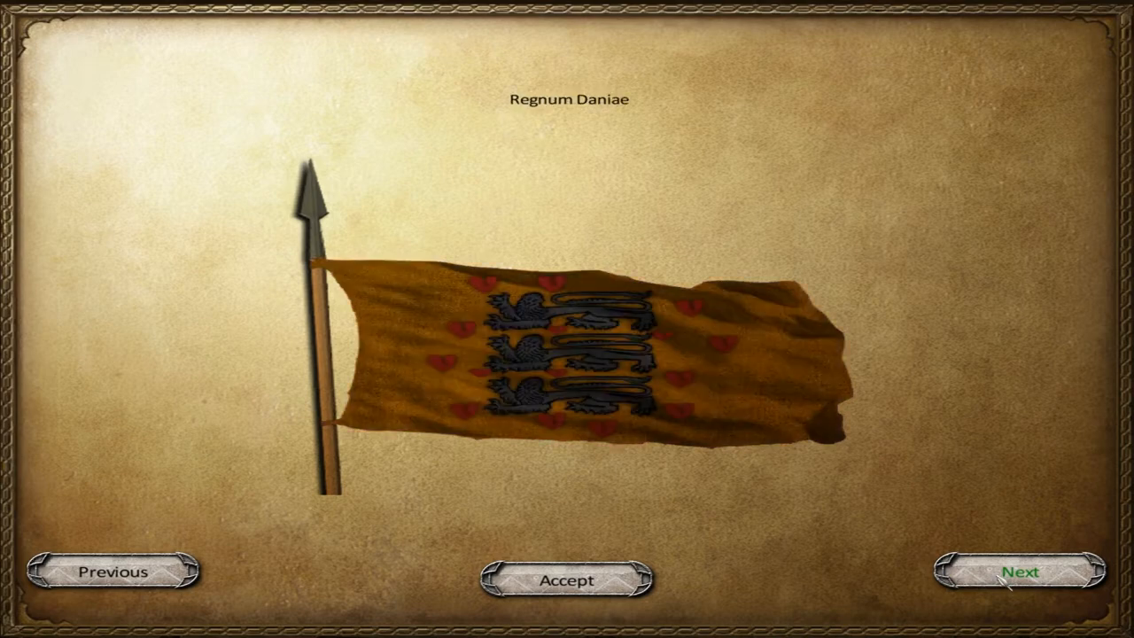
left_click(1021, 573)
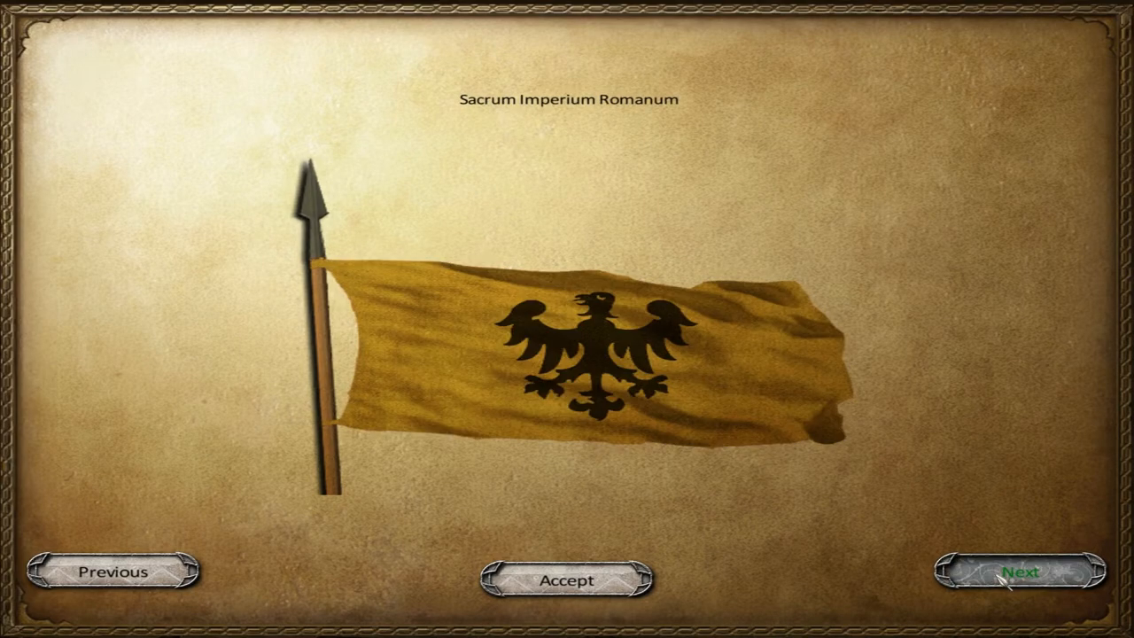
left_click(1021, 570)
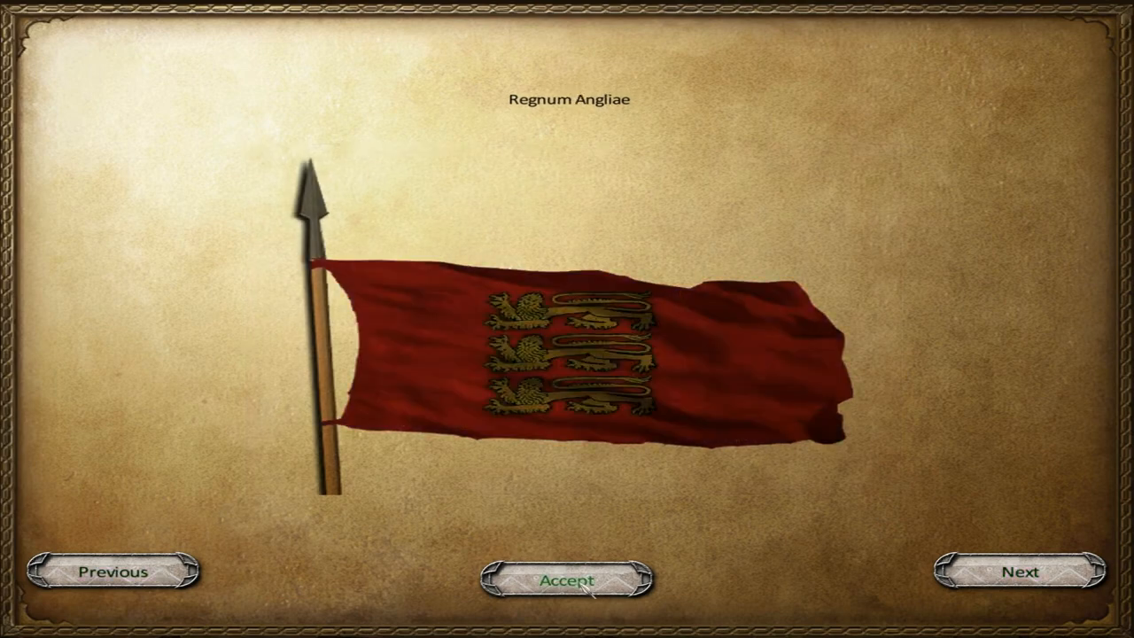
Step: Accept Regnum Angliae, take the first backstory option and allow quitting without saving
left_click(567, 582)
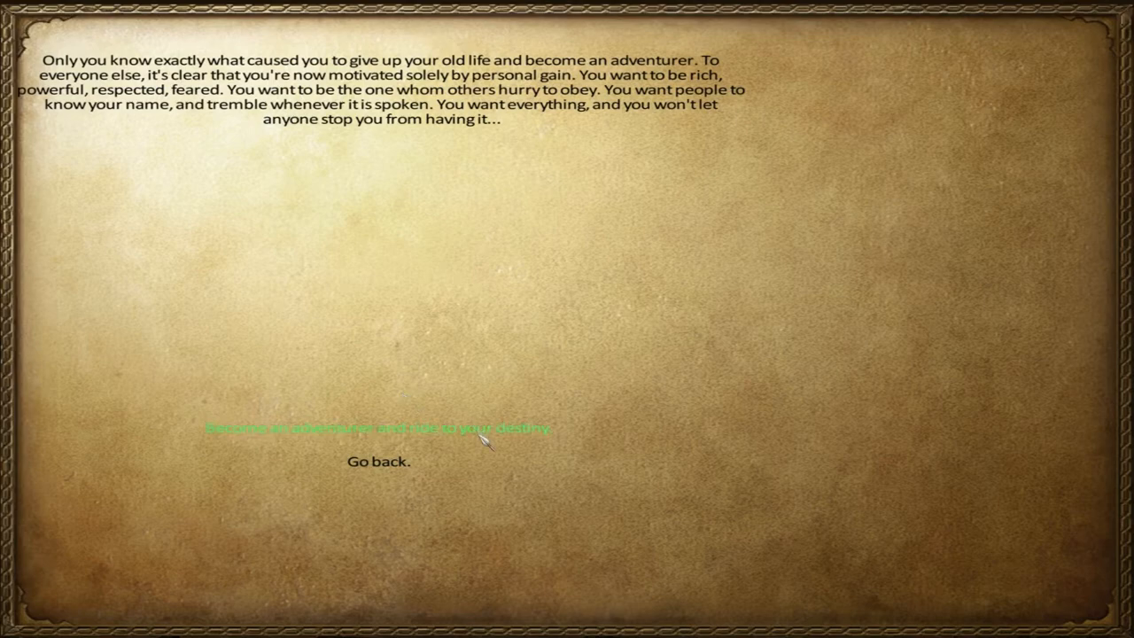
left_click(375, 427)
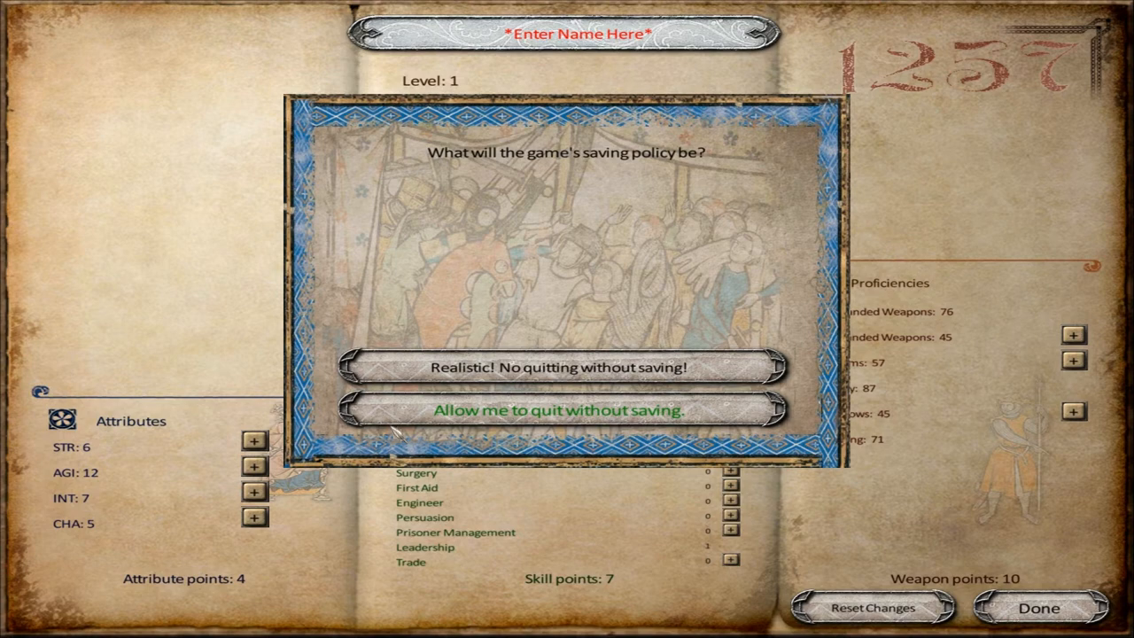
mouse_move(397, 433)
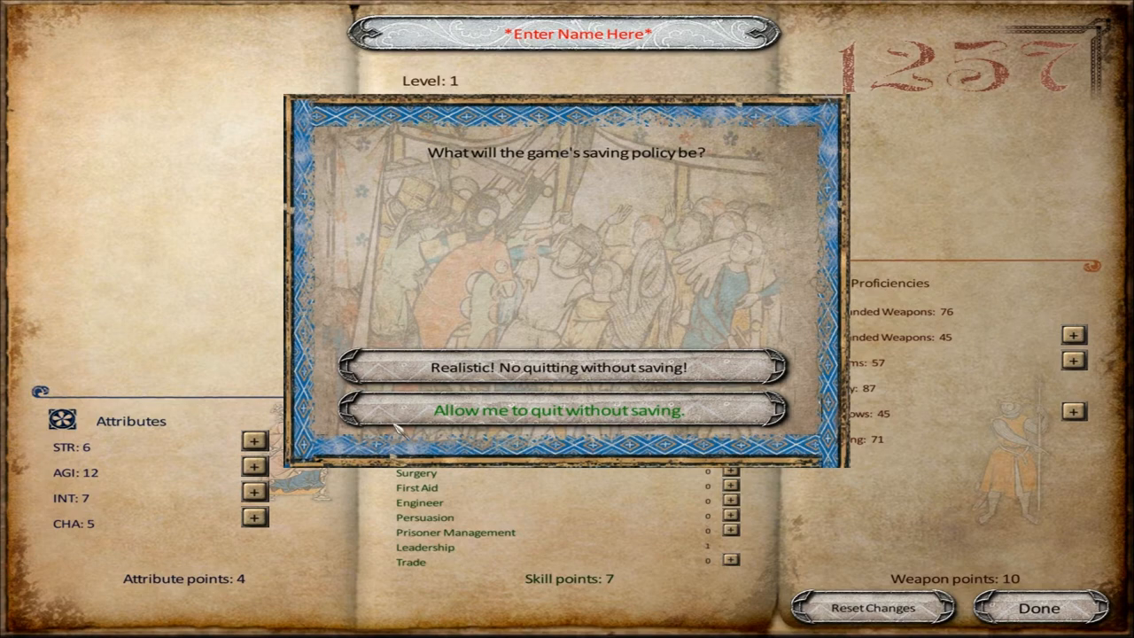
left_click(560, 410)
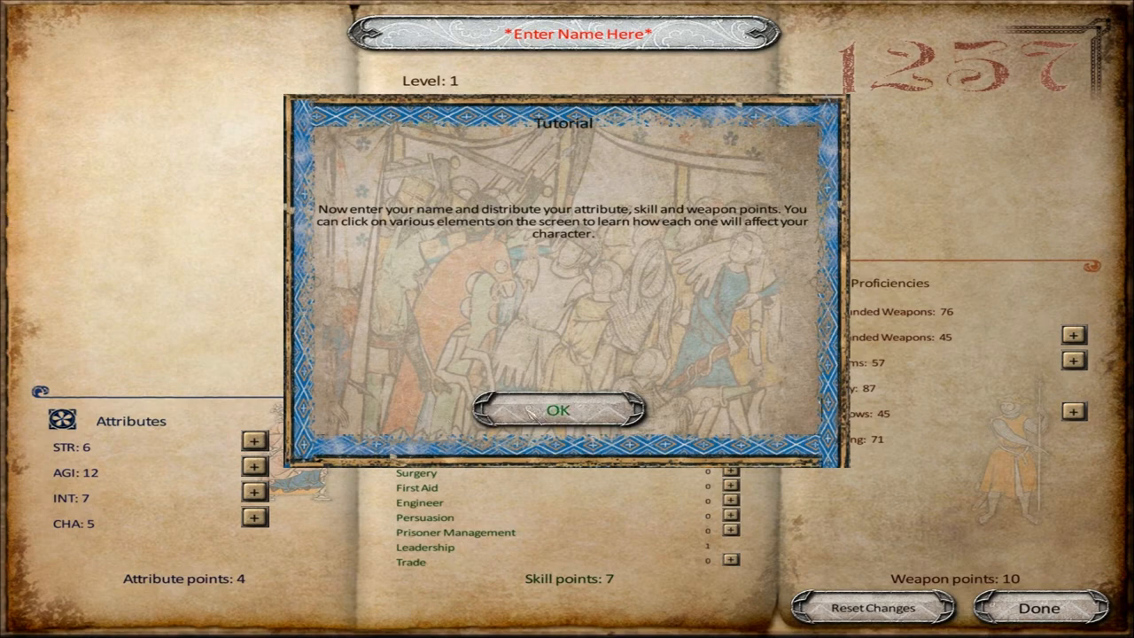
Step: Dismiss the tutorial popup and read the Agility attribute description
left_click(560, 409)
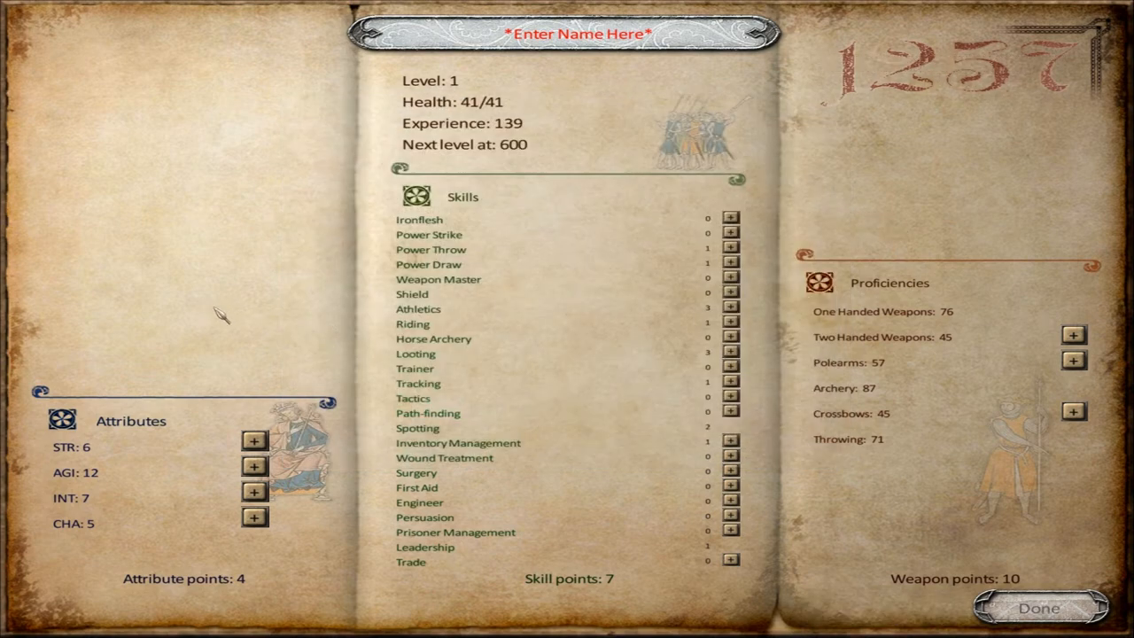
mouse_move(95, 549)
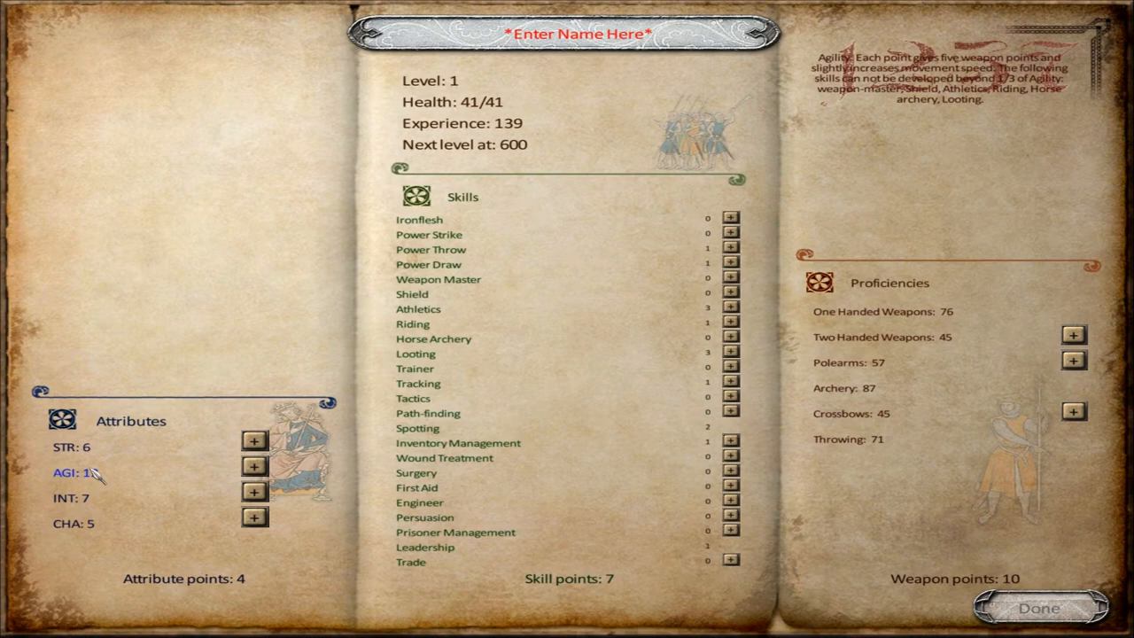
left_click(256, 464)
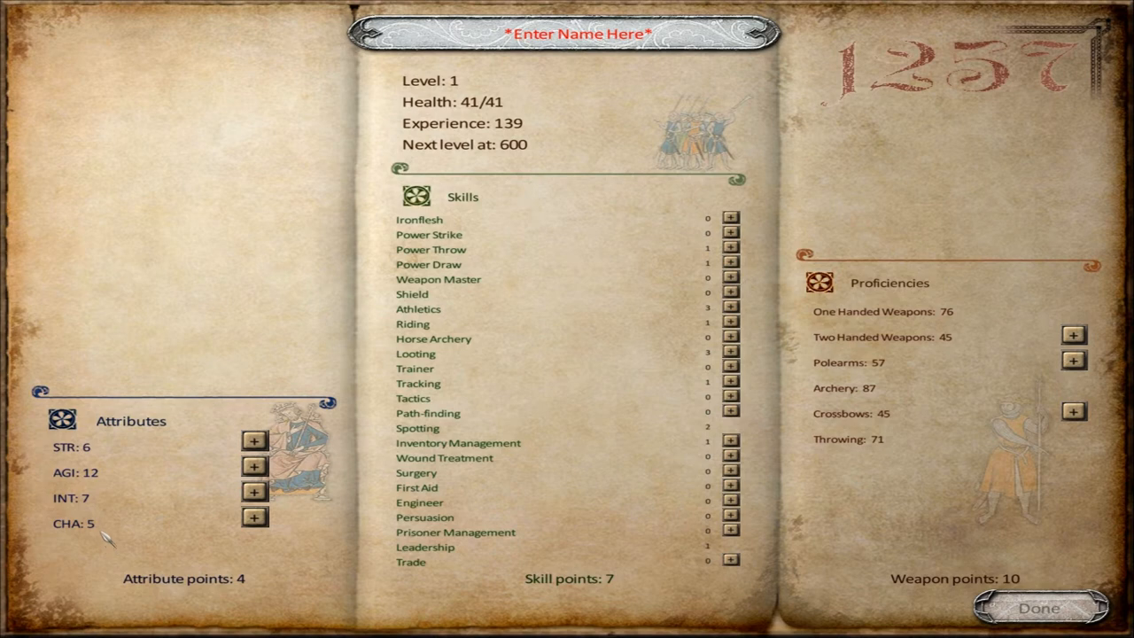
mouse_move(67, 525)
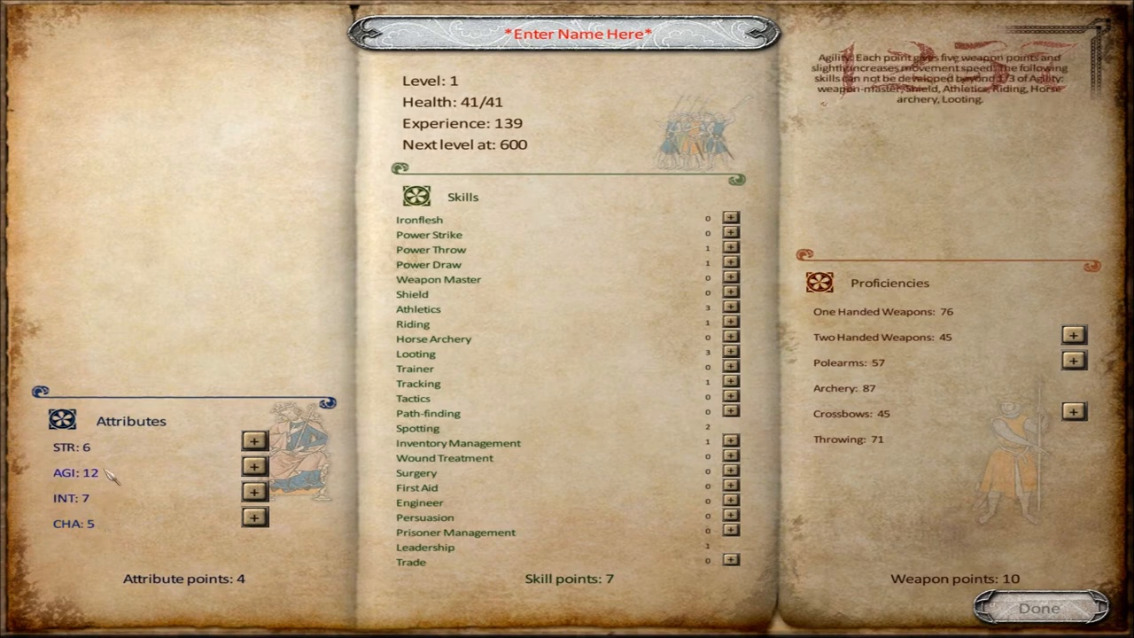
Step: Raise Strength to 8 and Charisma to 7, then put a skill point into Power Draw
left_click(255, 440)
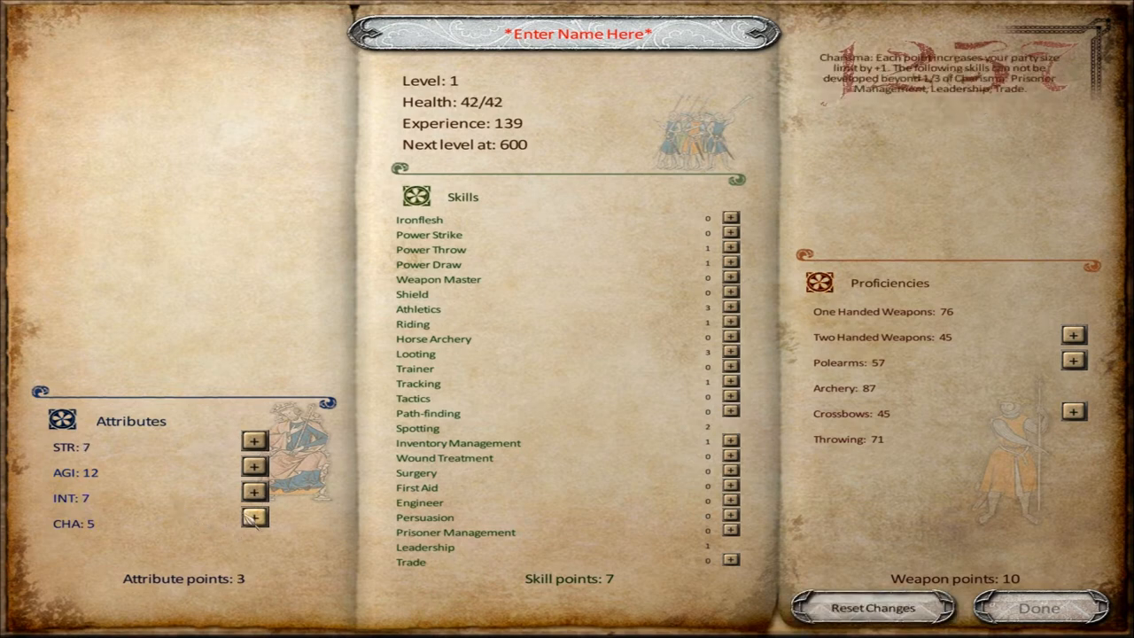
left_click(255, 517)
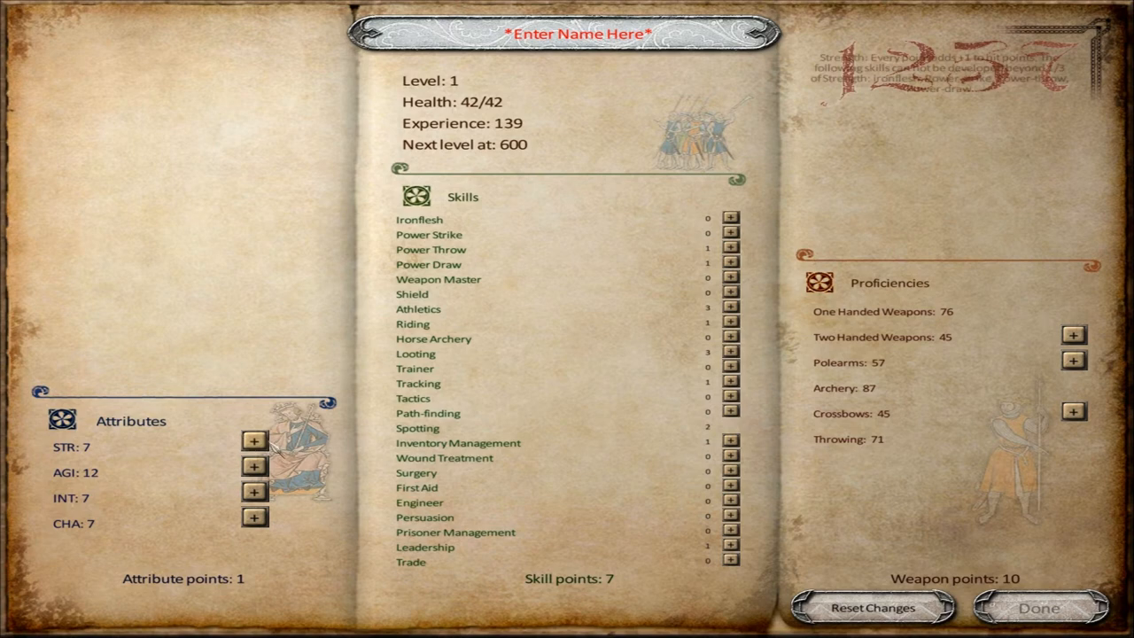
left_click(255, 439)
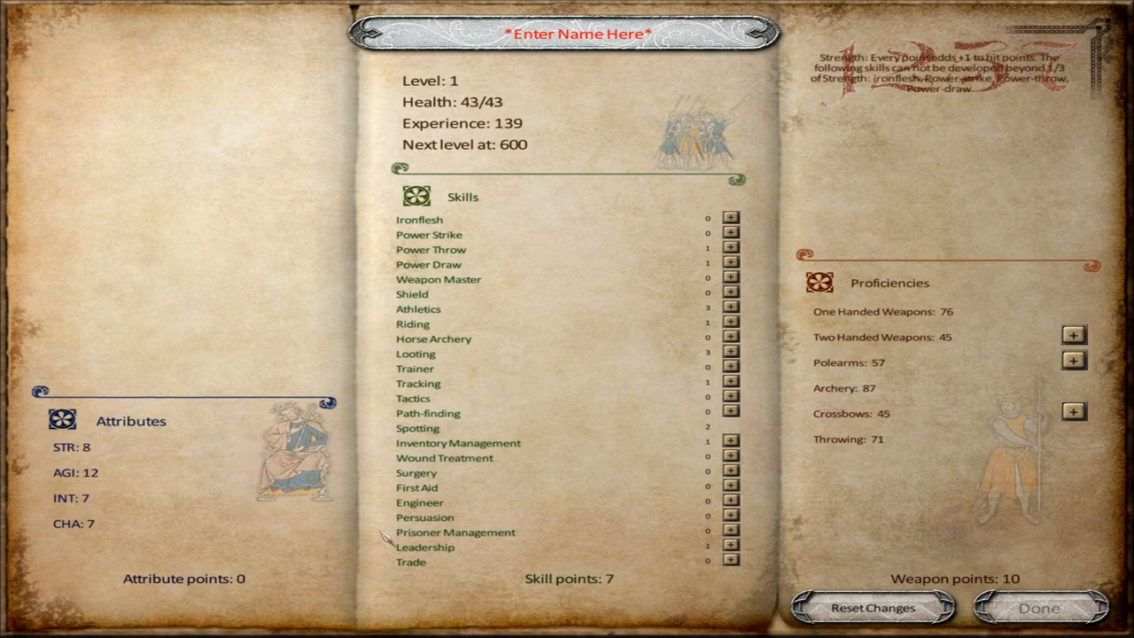
mouse_move(411, 561)
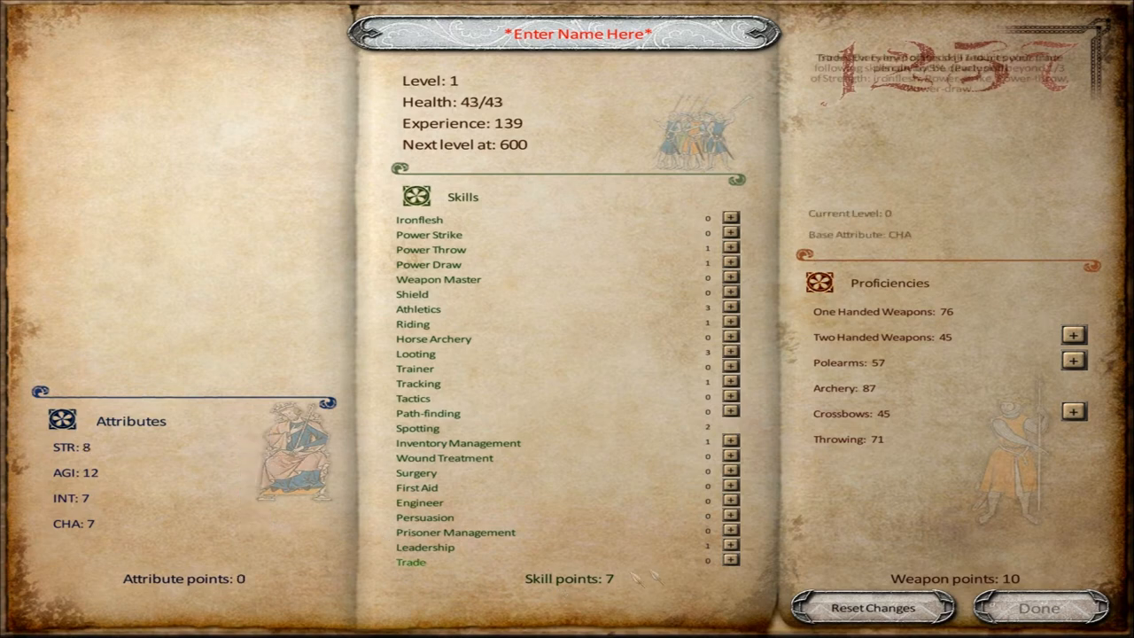
mouse_move(431, 250)
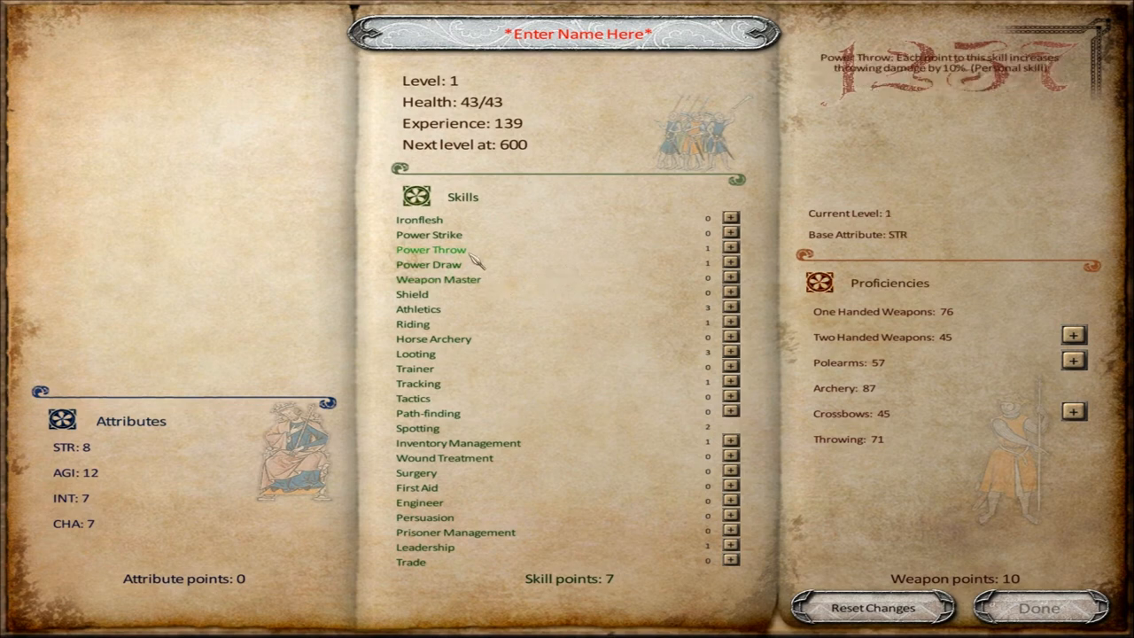
mouse_move(429, 264)
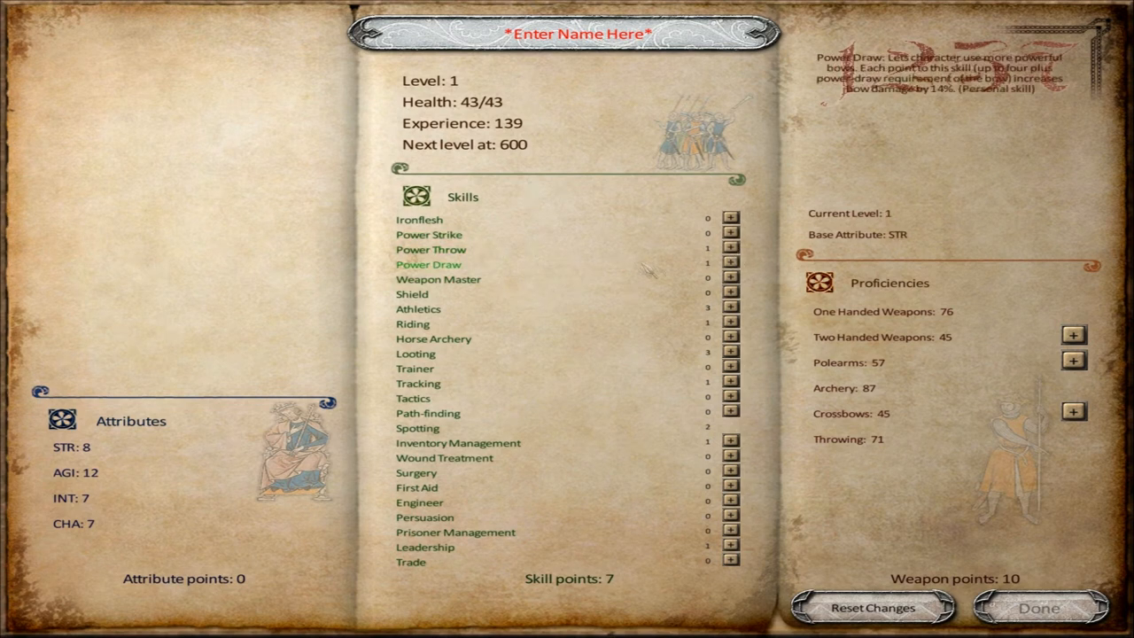
left_click(729, 262)
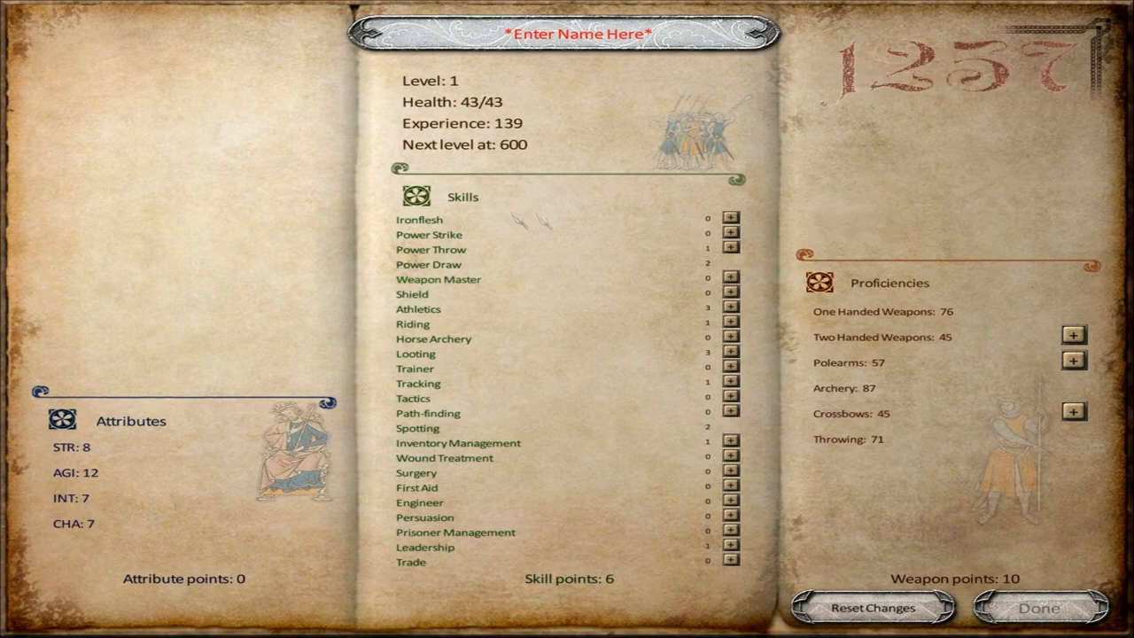
Step: Add a point to Ironflesh, then reset all point allocations to start over
left_click(730, 220)
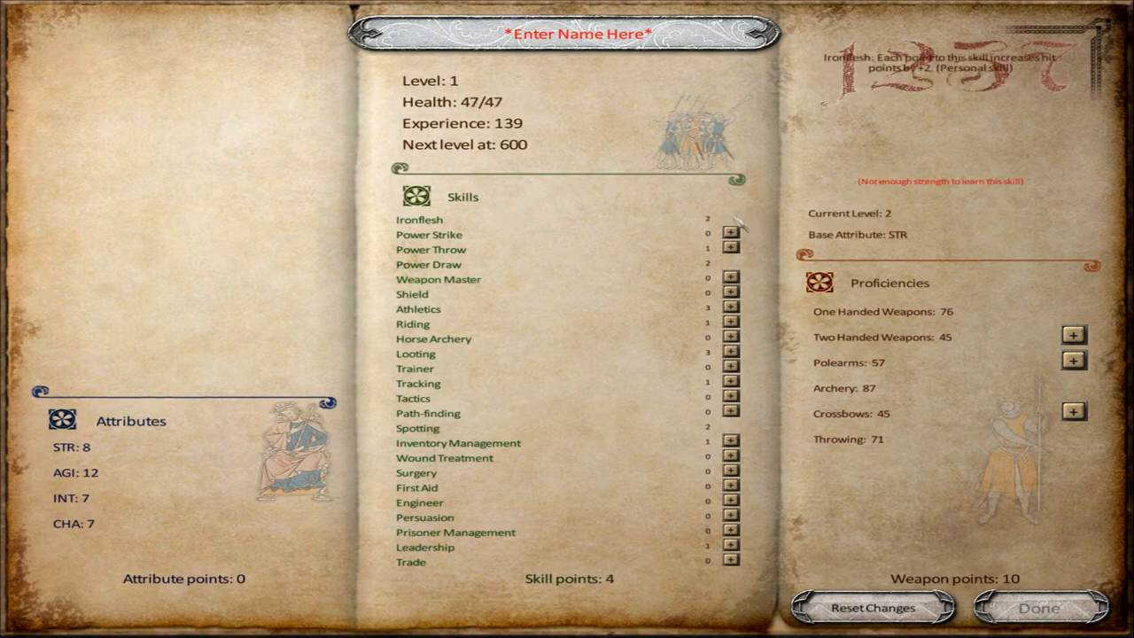
mouse_move(428, 234)
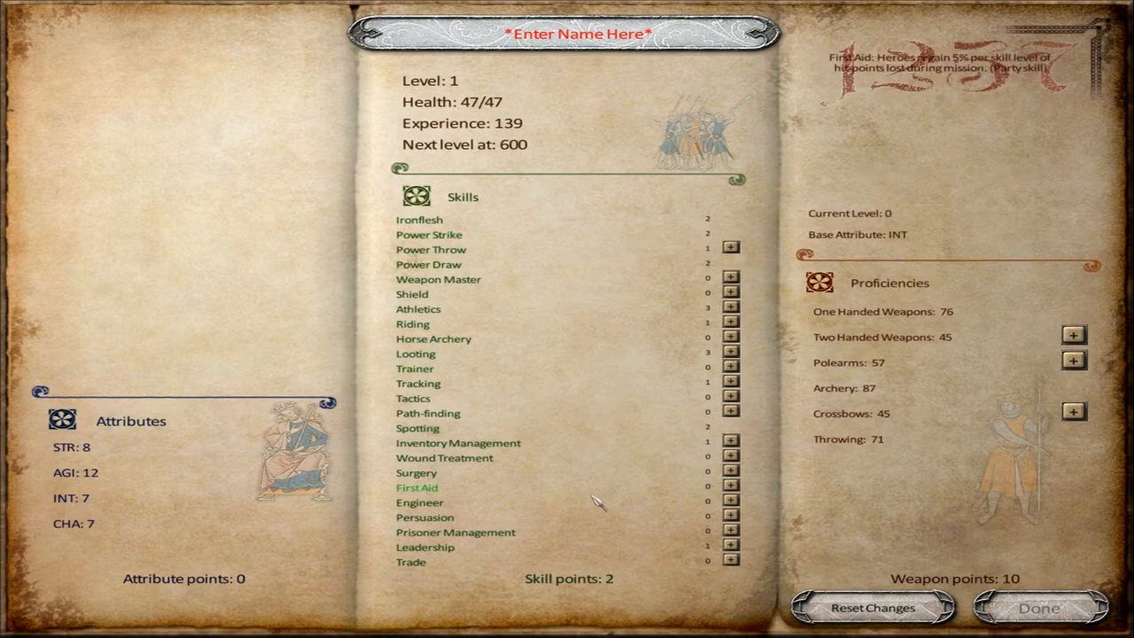
mouse_move(581, 496)
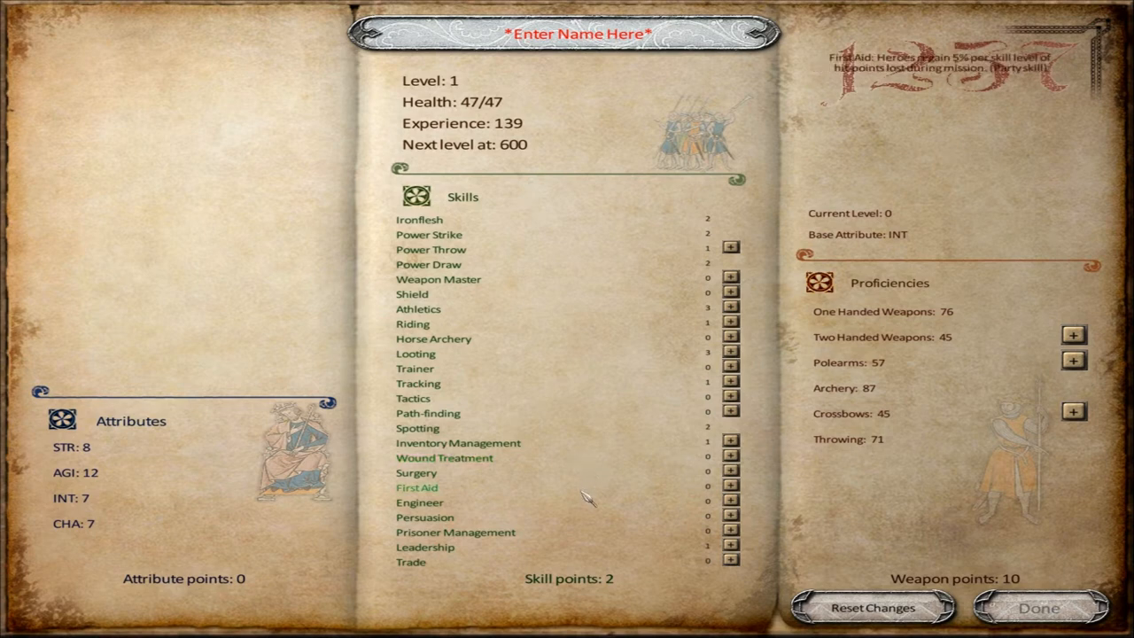
mouse_move(595, 495)
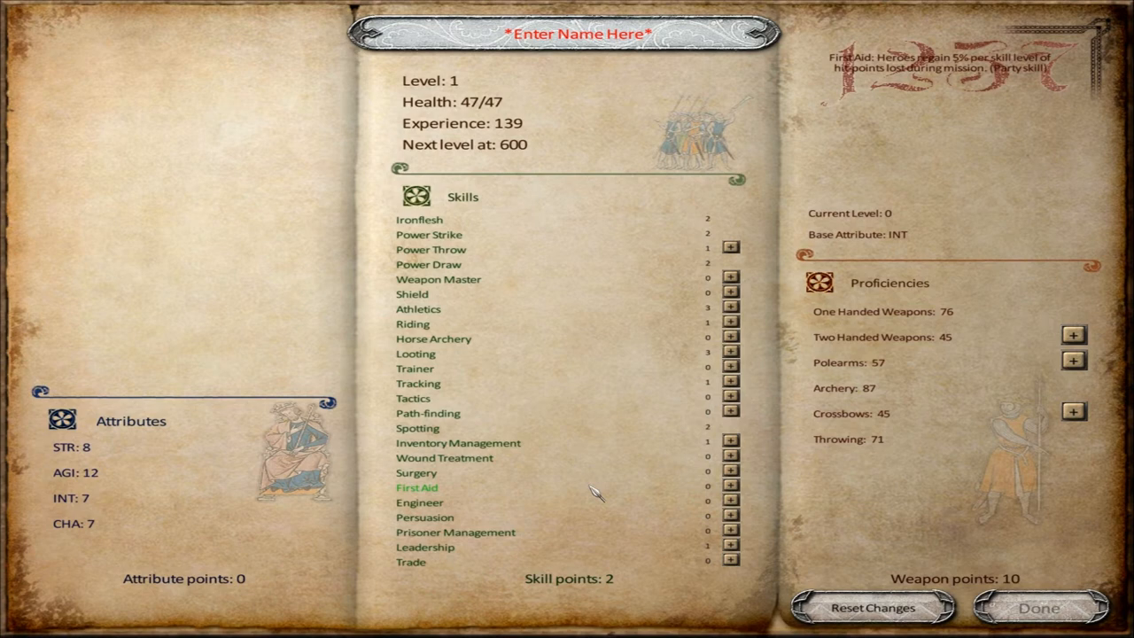
mouse_move(595, 500)
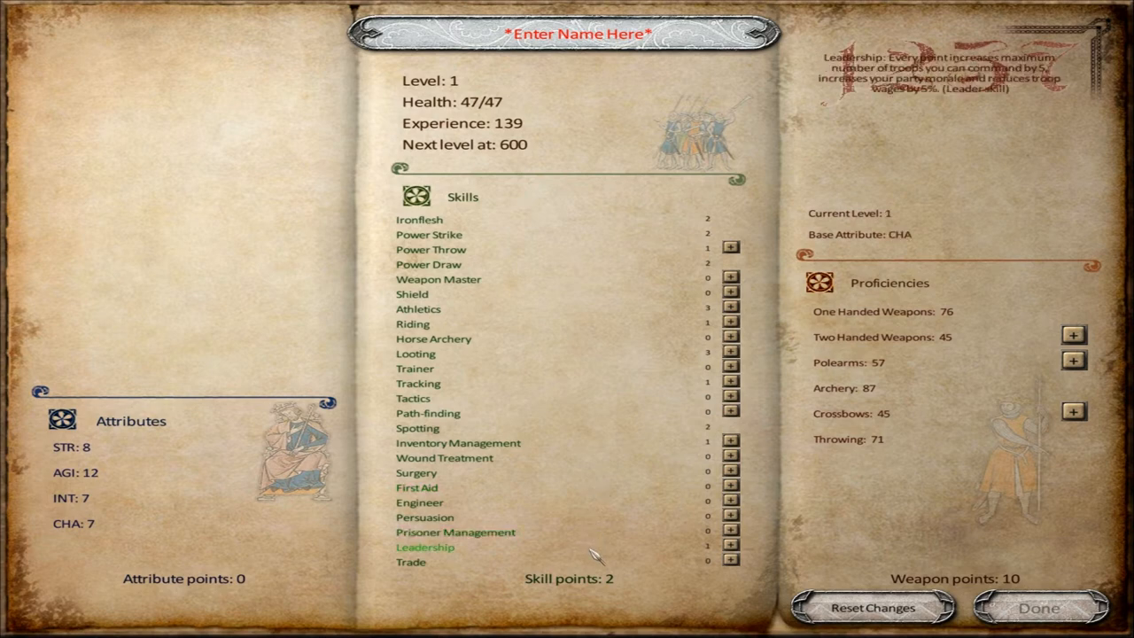
mouse_move(596, 549)
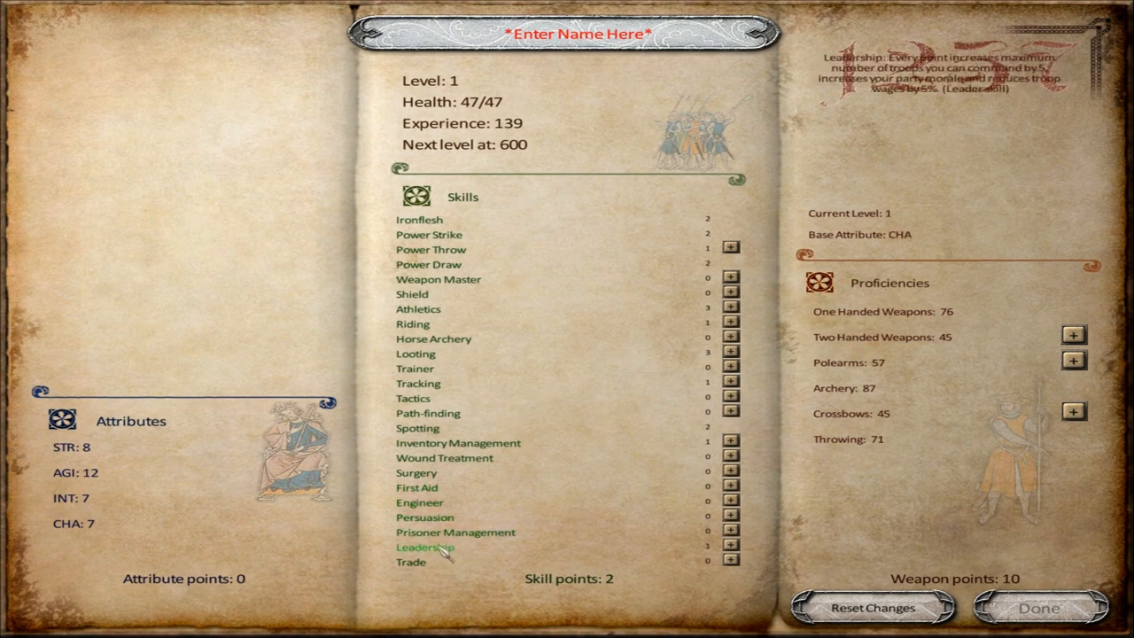
mouse_move(454, 532)
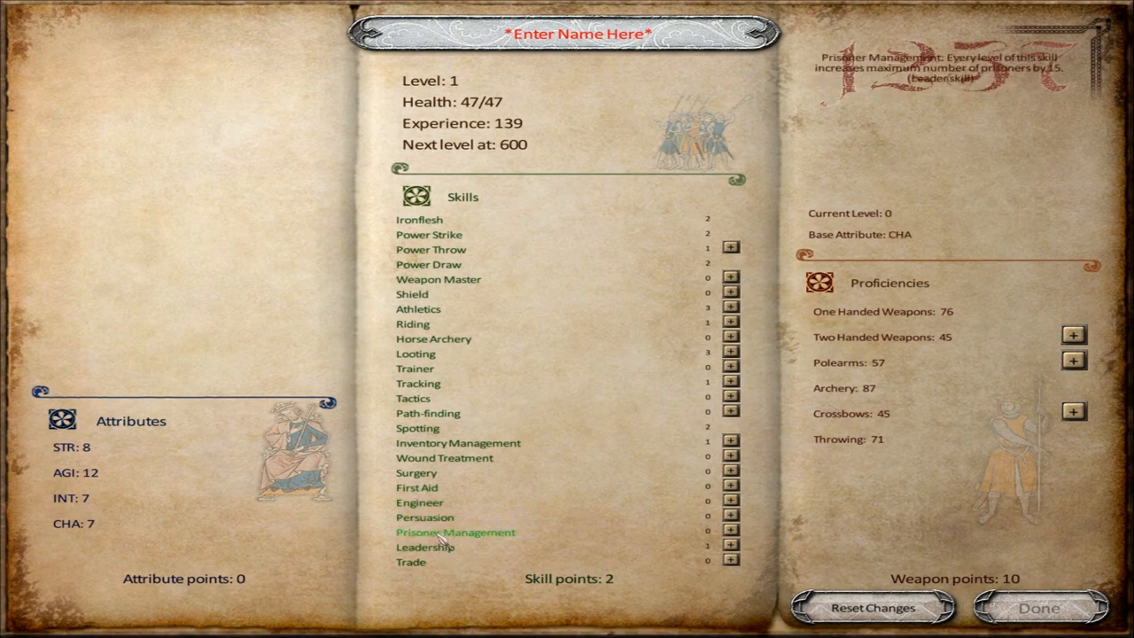
mouse_move(425, 518)
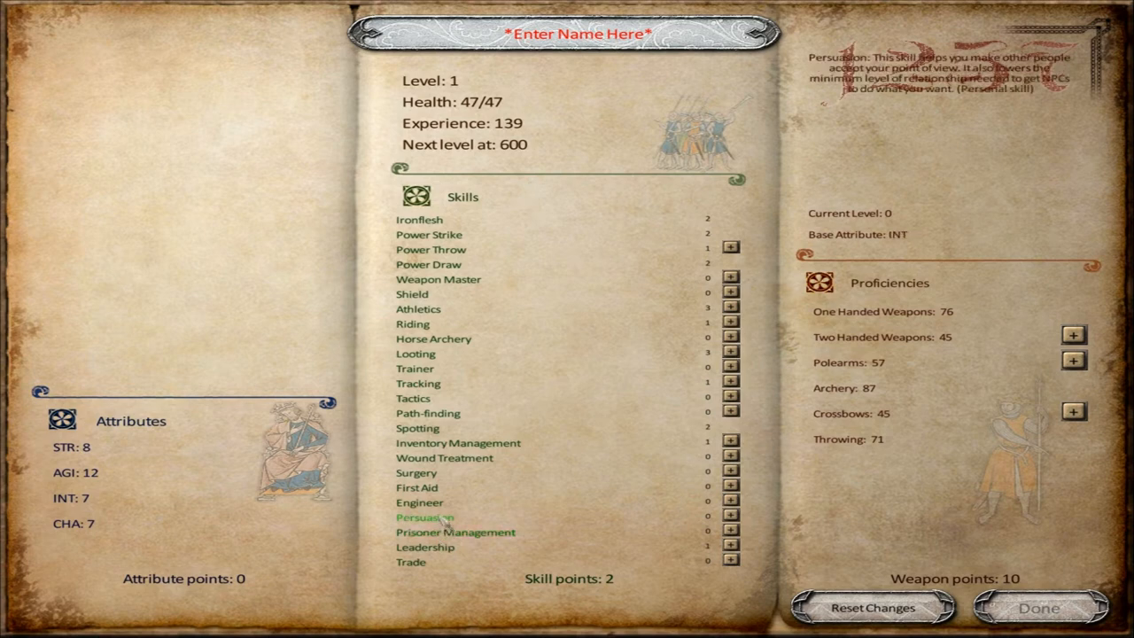
mouse_move(417, 487)
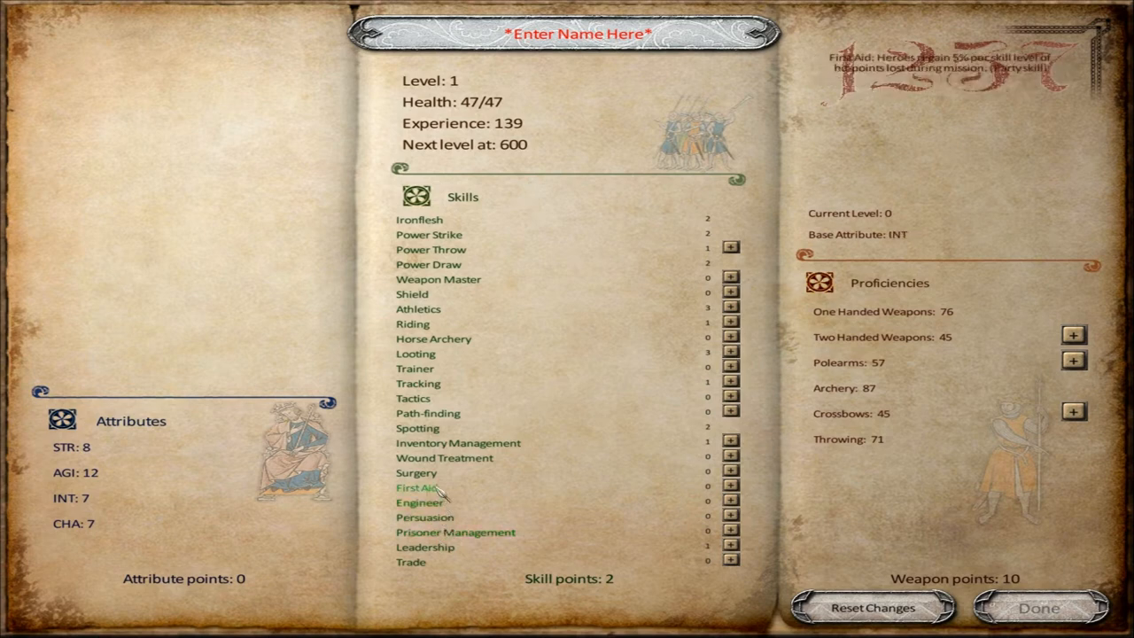
mouse_move(443, 457)
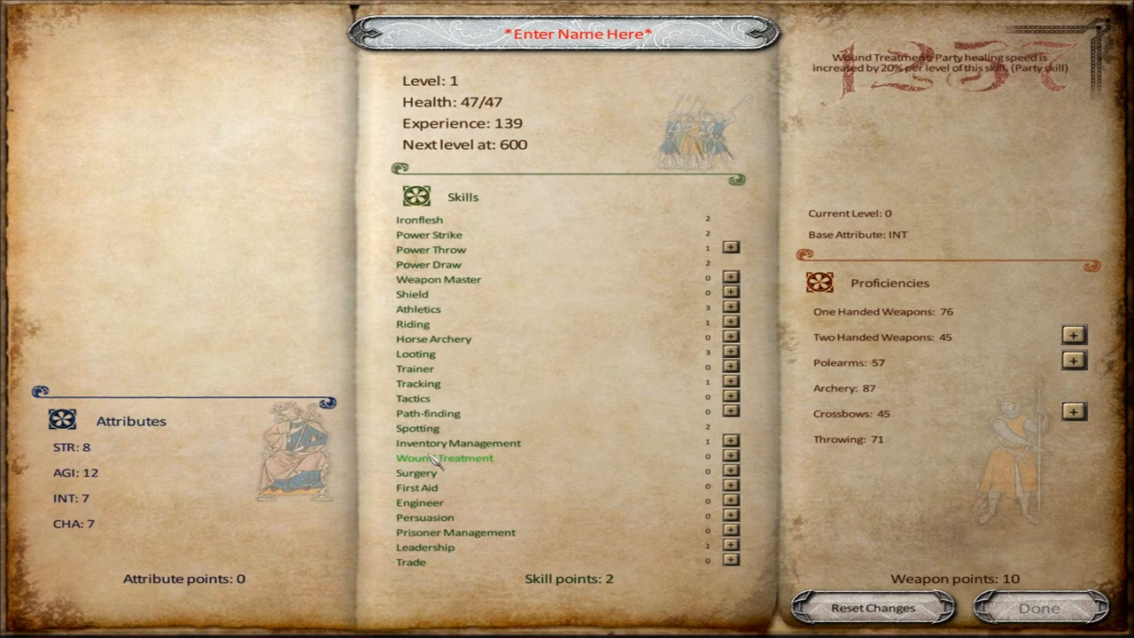
mouse_move(416, 471)
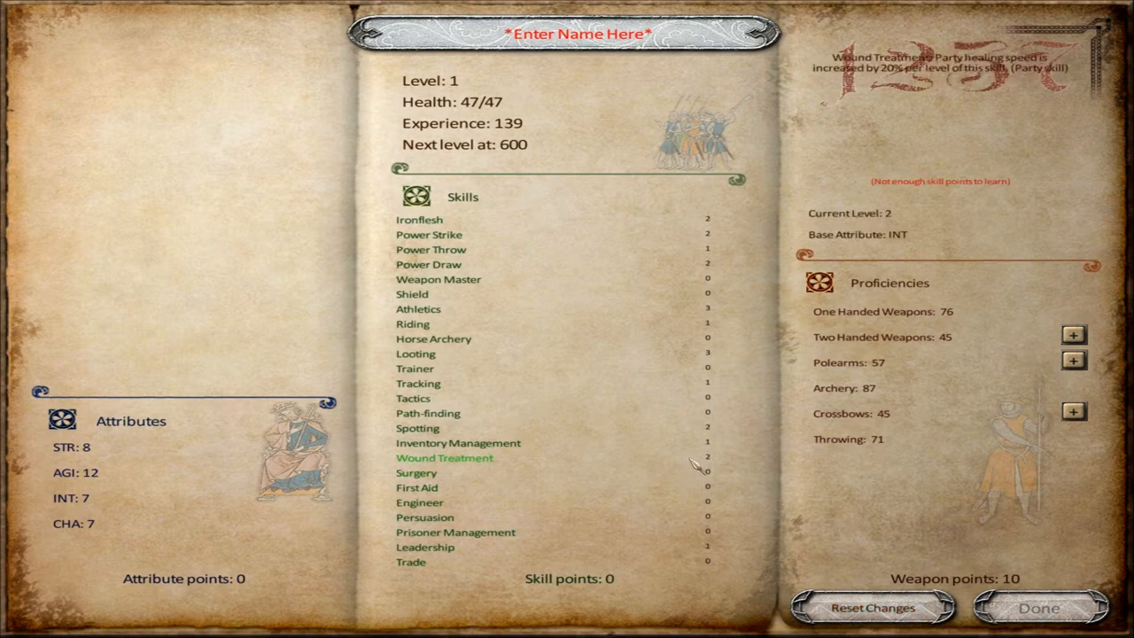
left_click(872, 608)
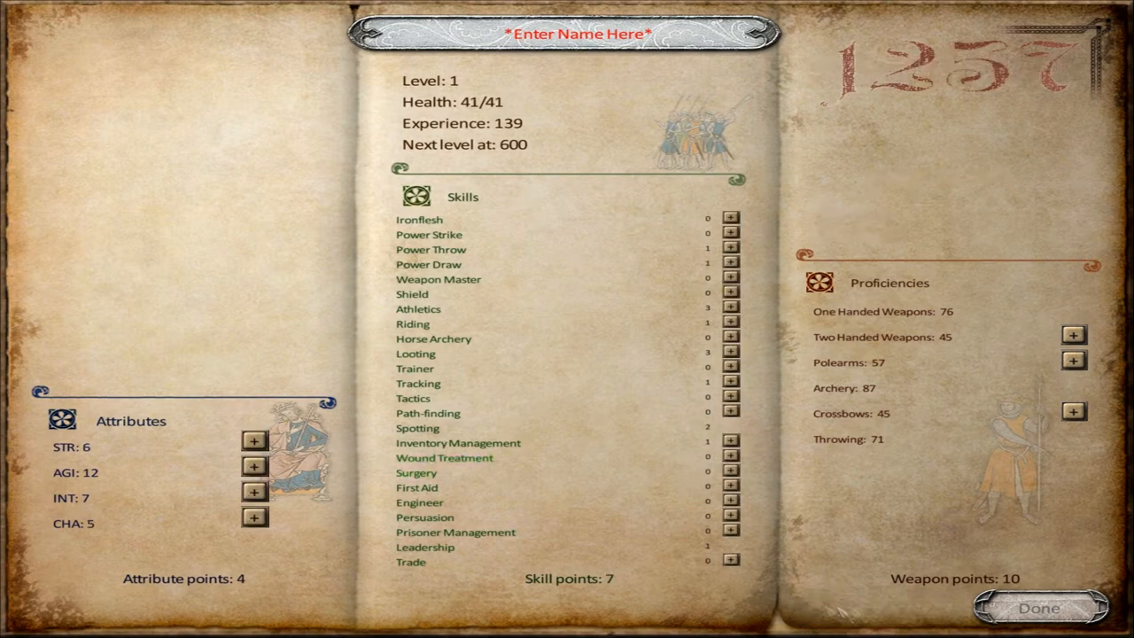
Step: Re-spend attribute points for Strength 8, Intelligence 8 and Charisma 6
left_click(255, 439)
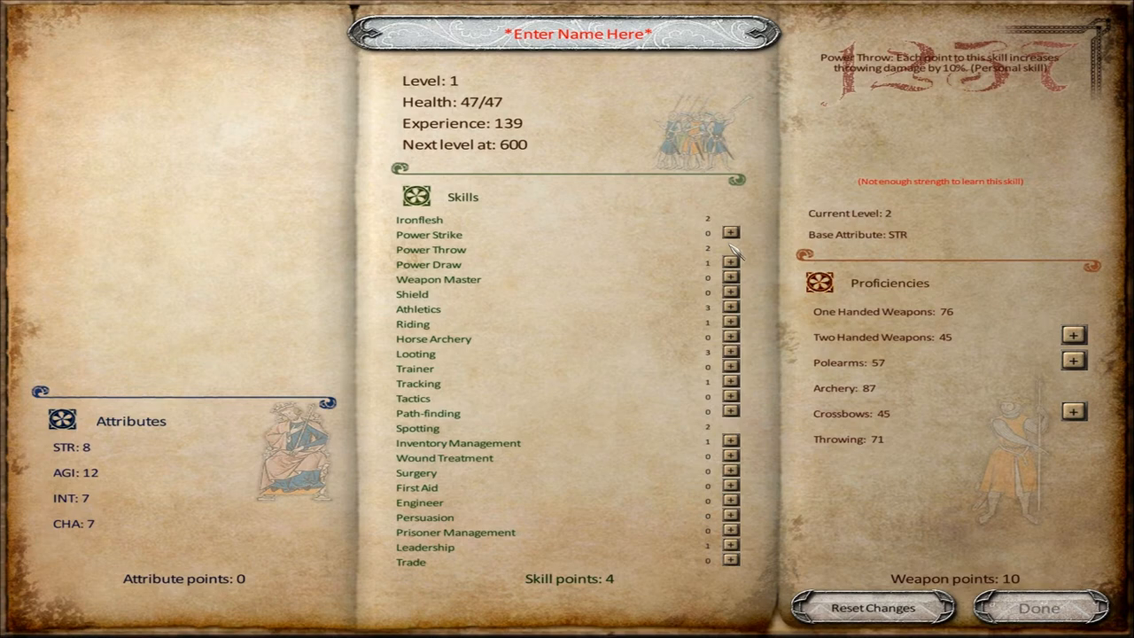
mouse_move(431, 248)
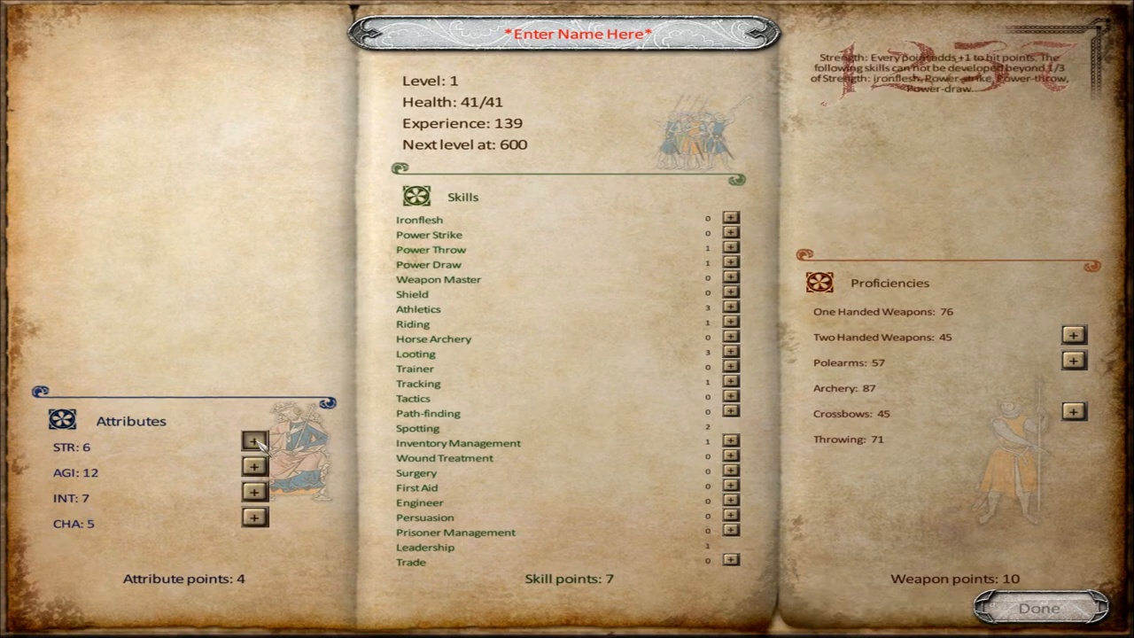
left_click(255, 441)
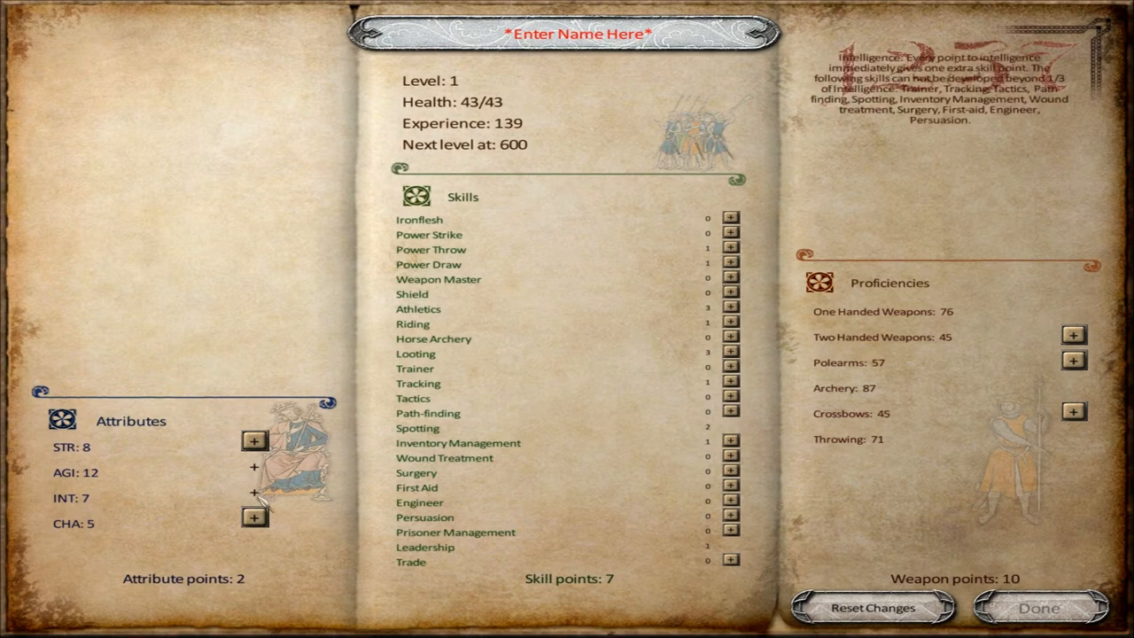
left_click(255, 517)
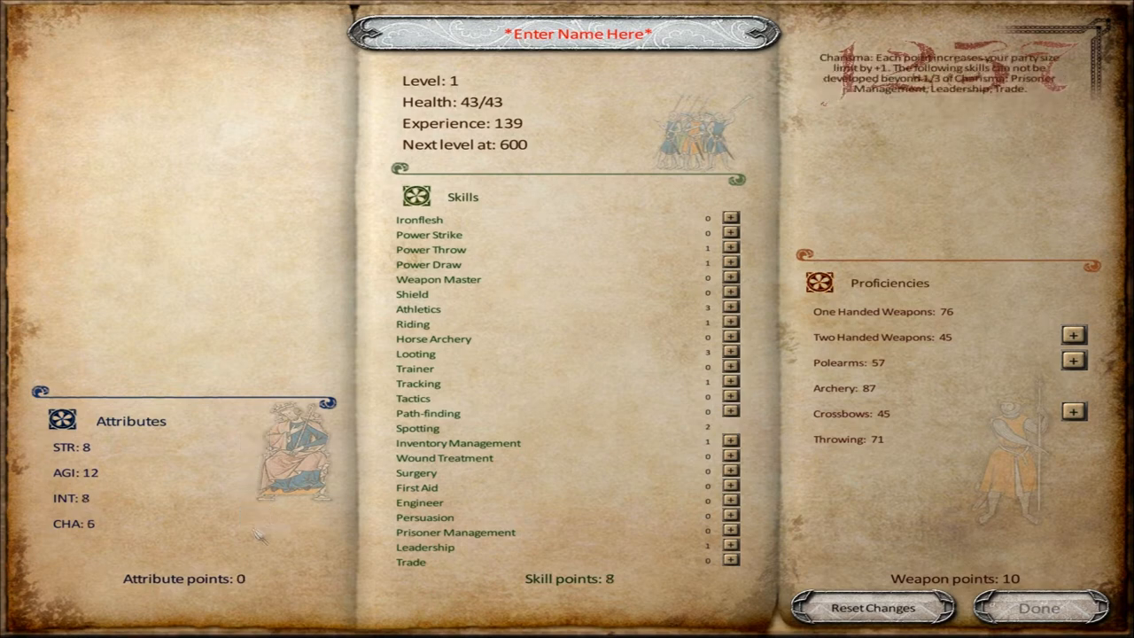
mouse_move(431, 248)
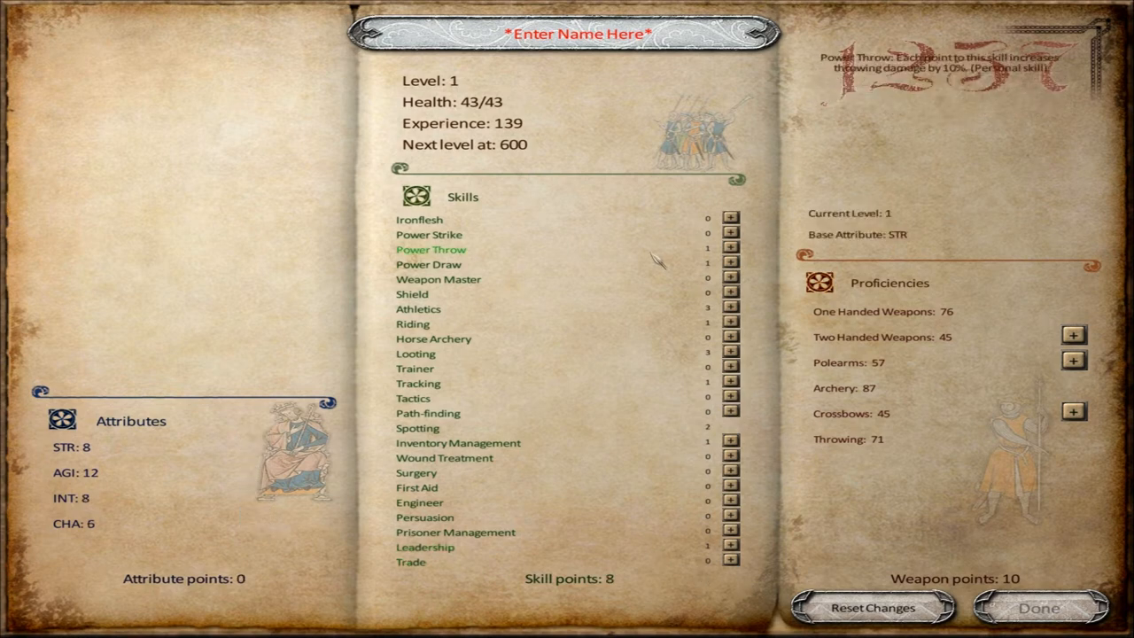
Step: Spend all skill points on Ironflesh and the healing skills
left_click(730, 220)
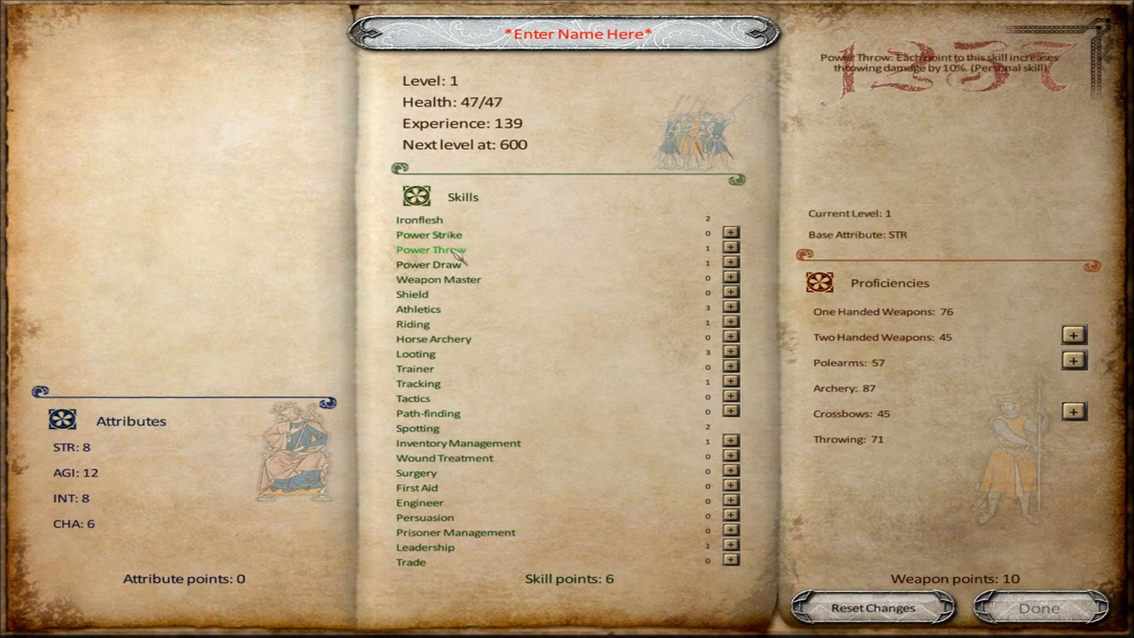
left_click(730, 264)
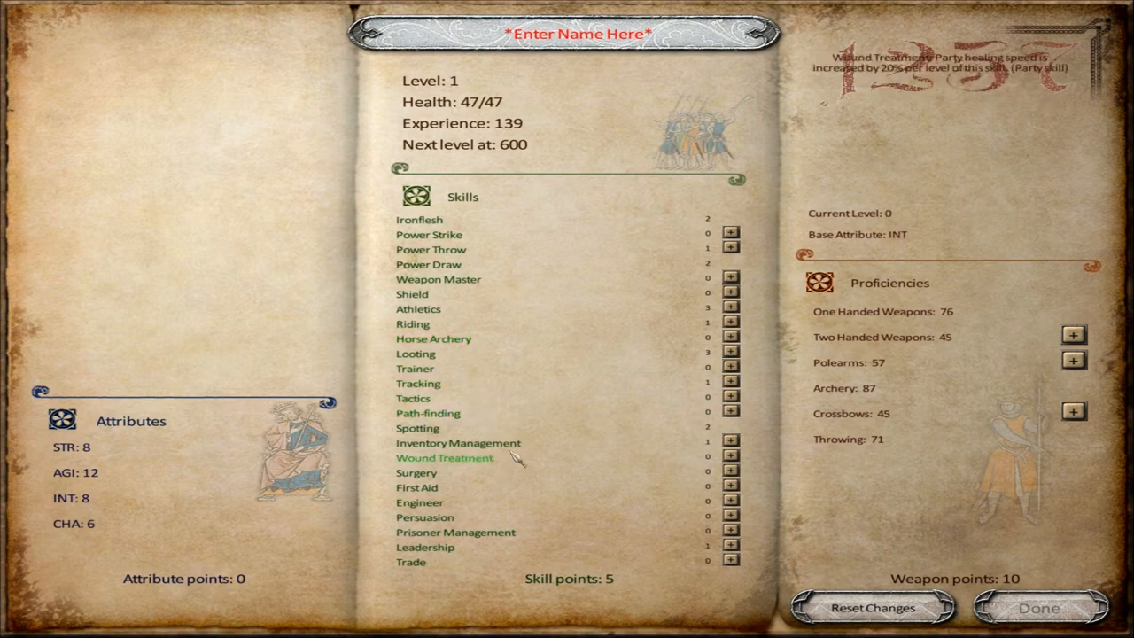
mouse_move(415, 471)
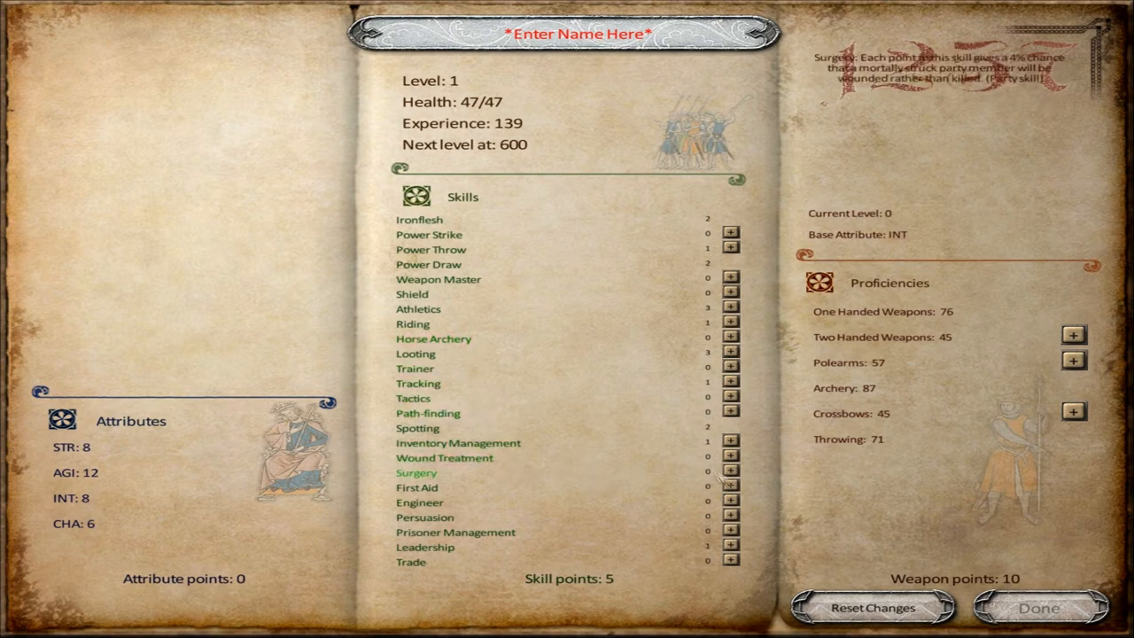
left_click(730, 485)
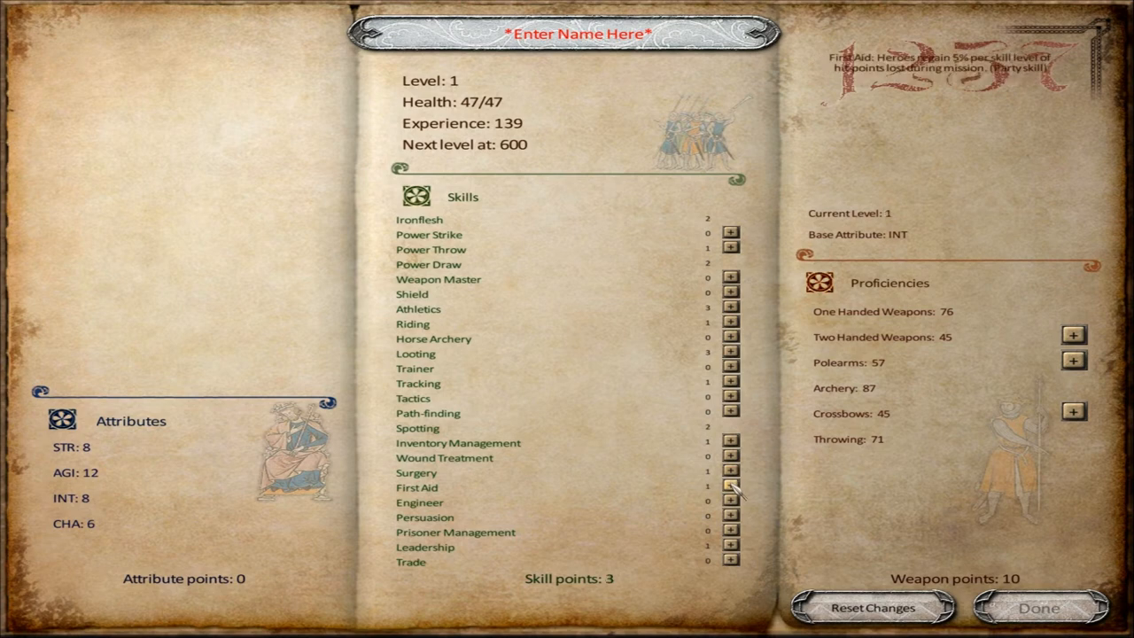
mouse_move(69, 498)
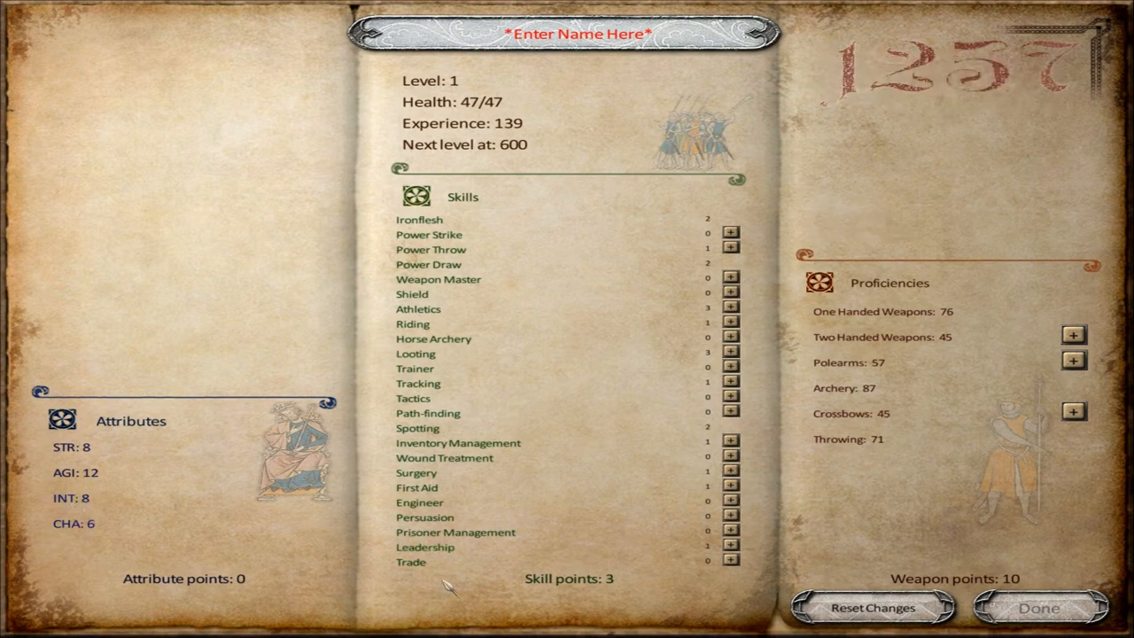
mouse_move(69, 498)
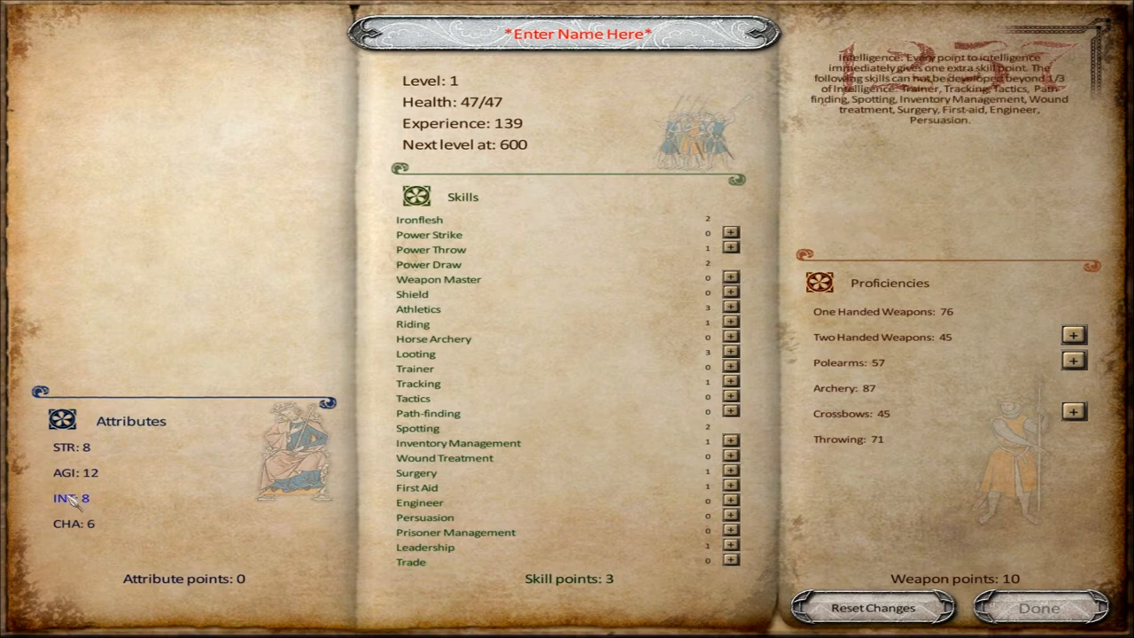
mouse_move(582, 600)
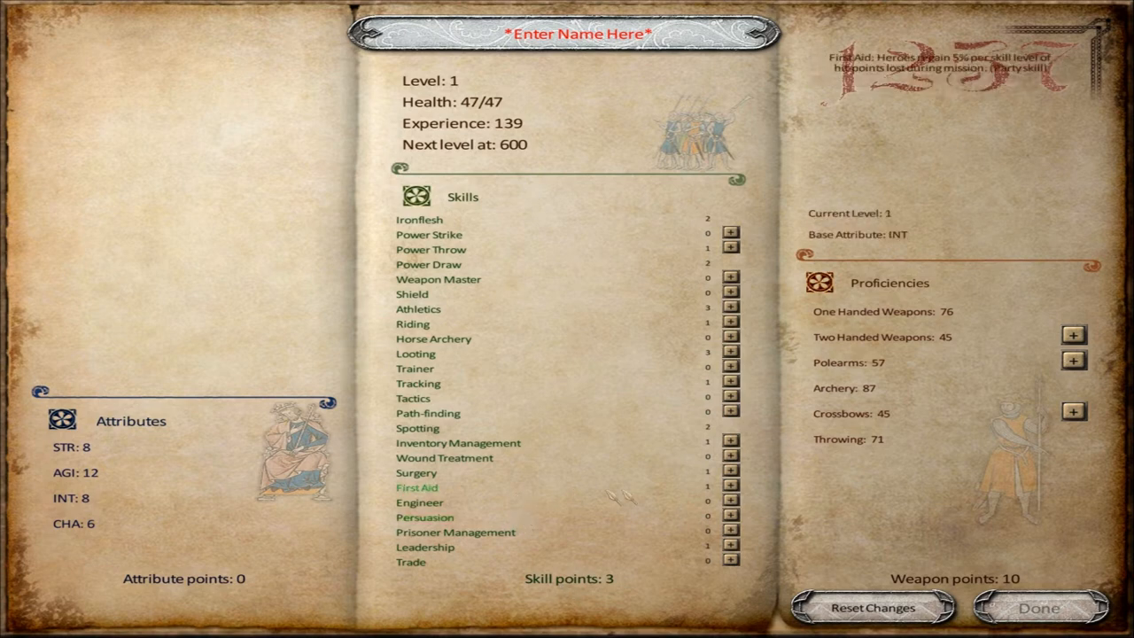
left_click(730, 486)
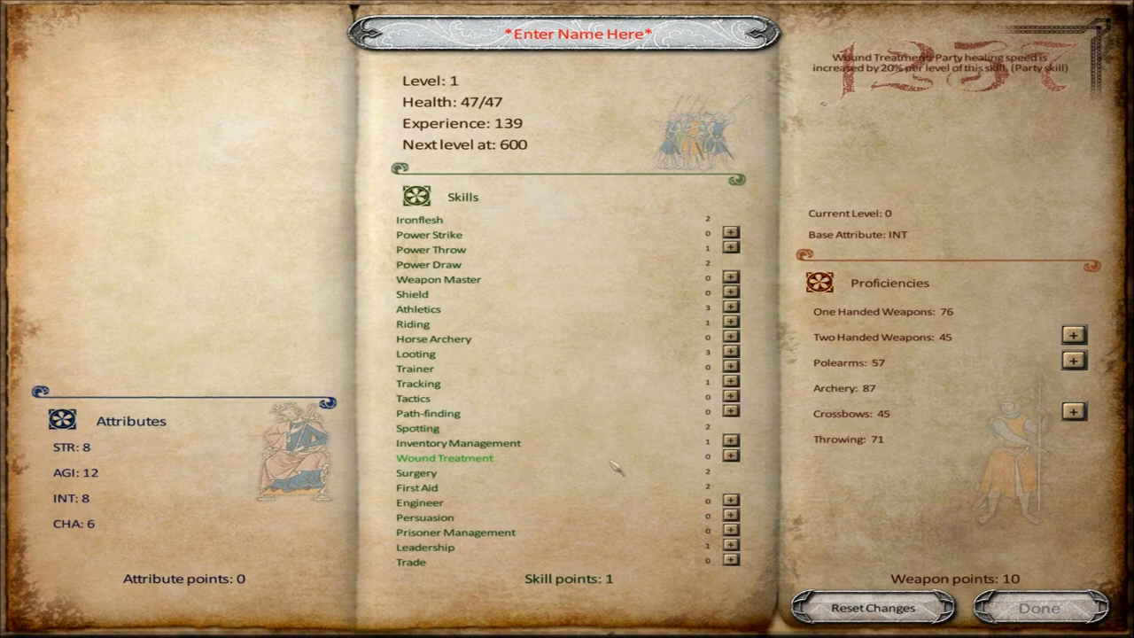
mouse_move(457, 443)
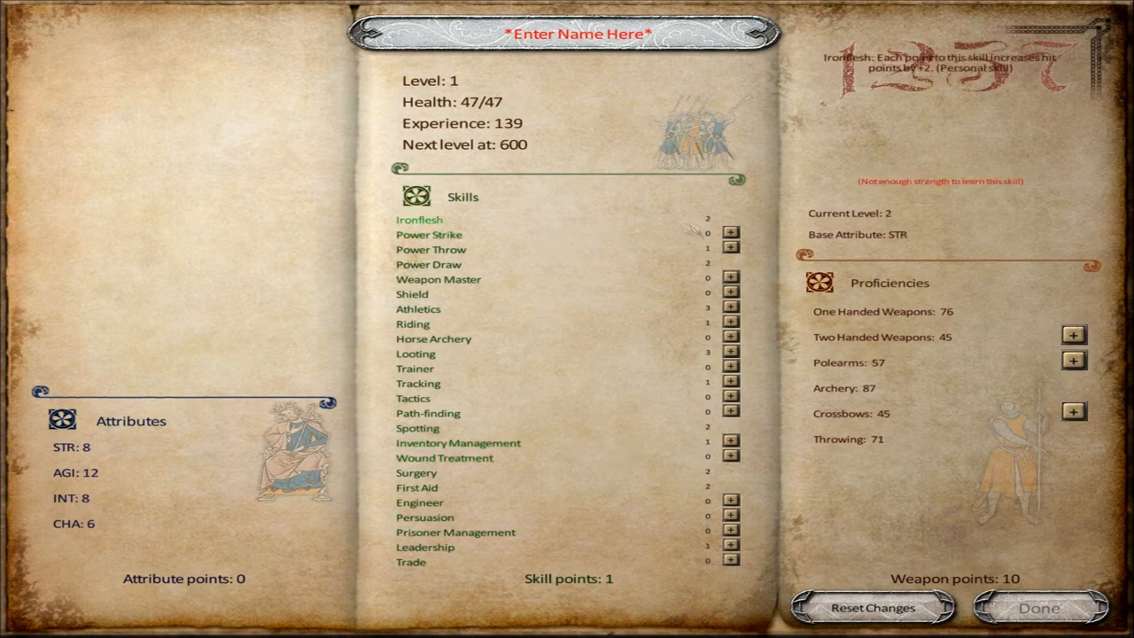
left_click(730, 234)
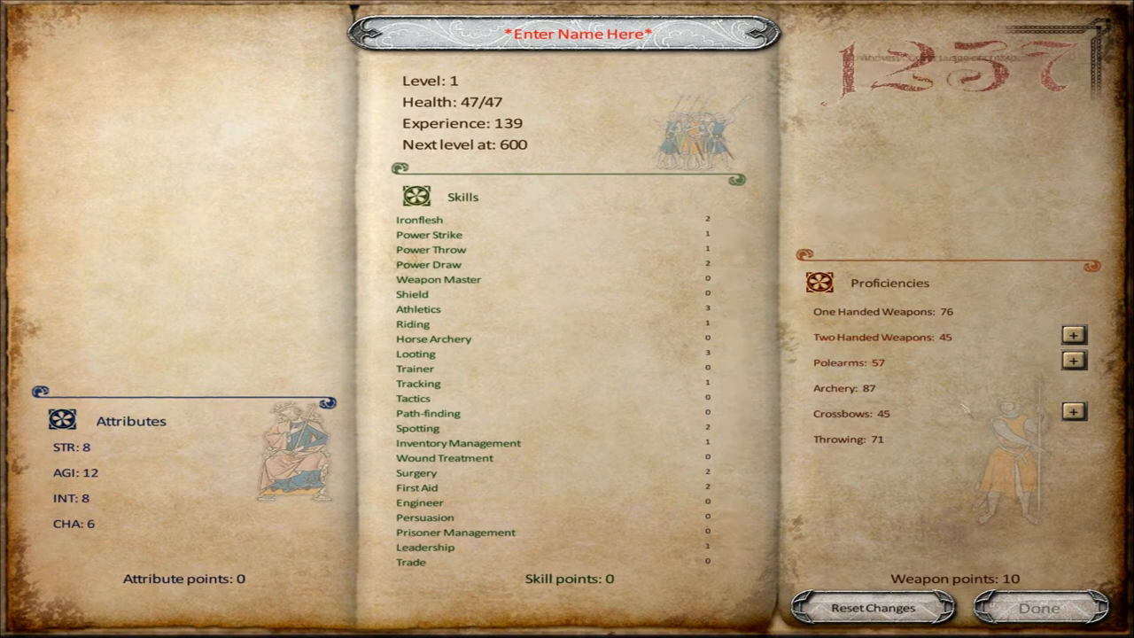
mouse_move(977, 382)
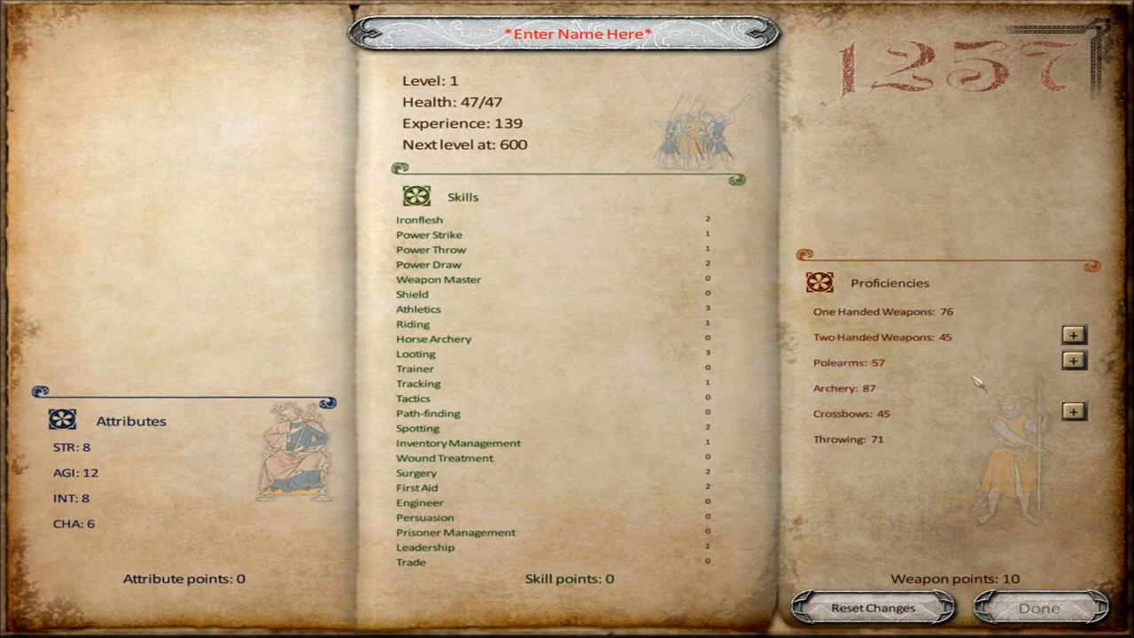
Step: Put every weapon point into Two Handed Weapons, raising it to 54
left_click(1073, 335)
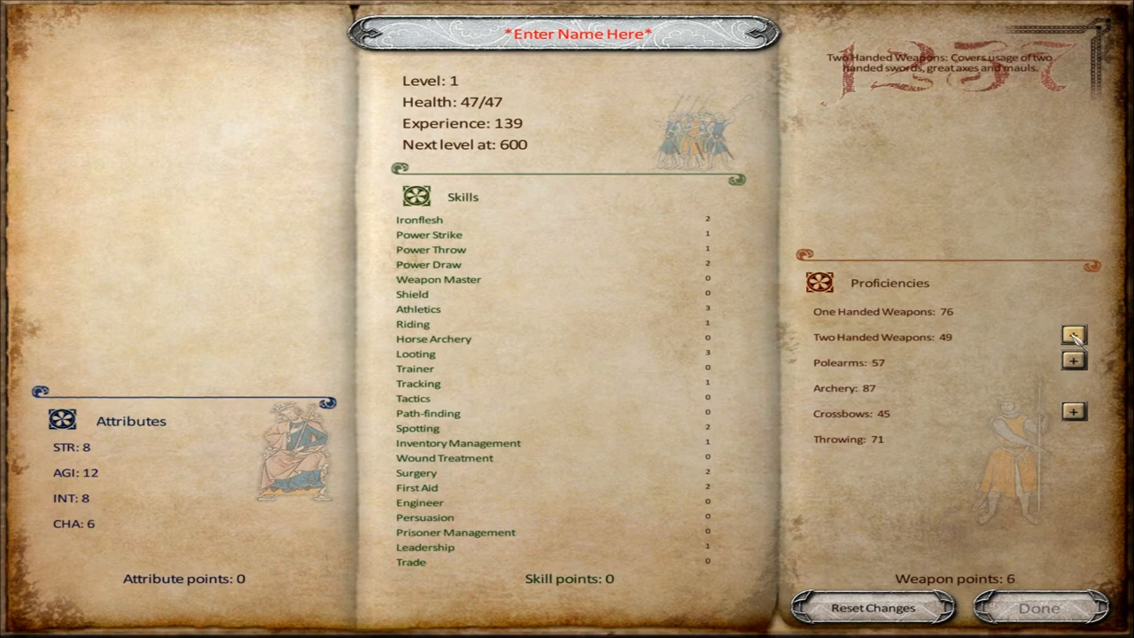
left_click(1074, 337)
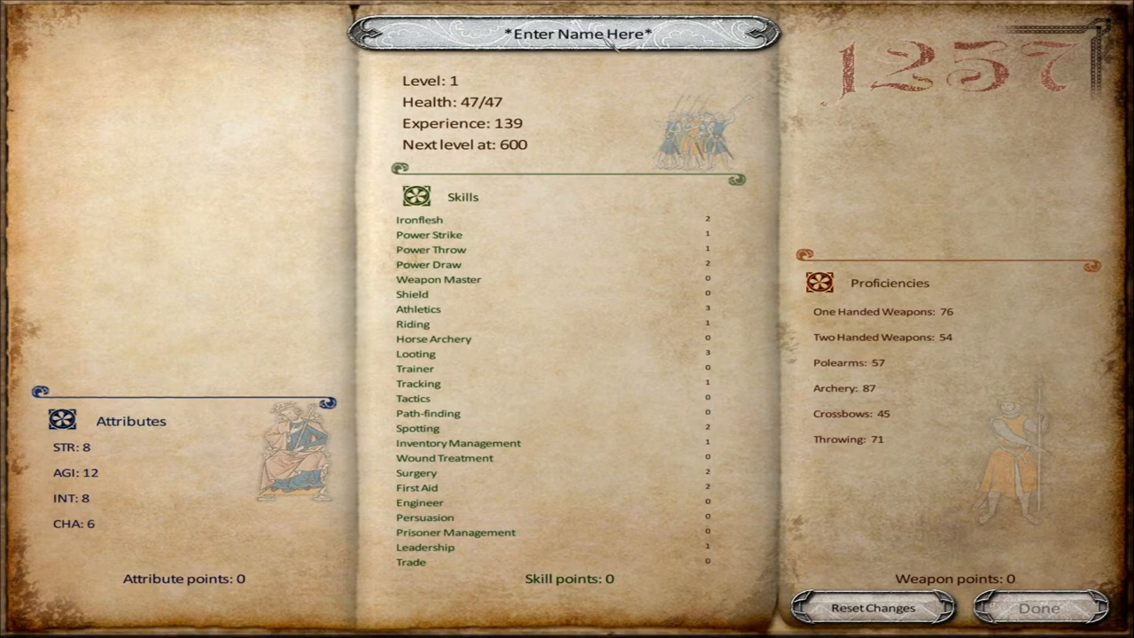
mouse_move(610, 42)
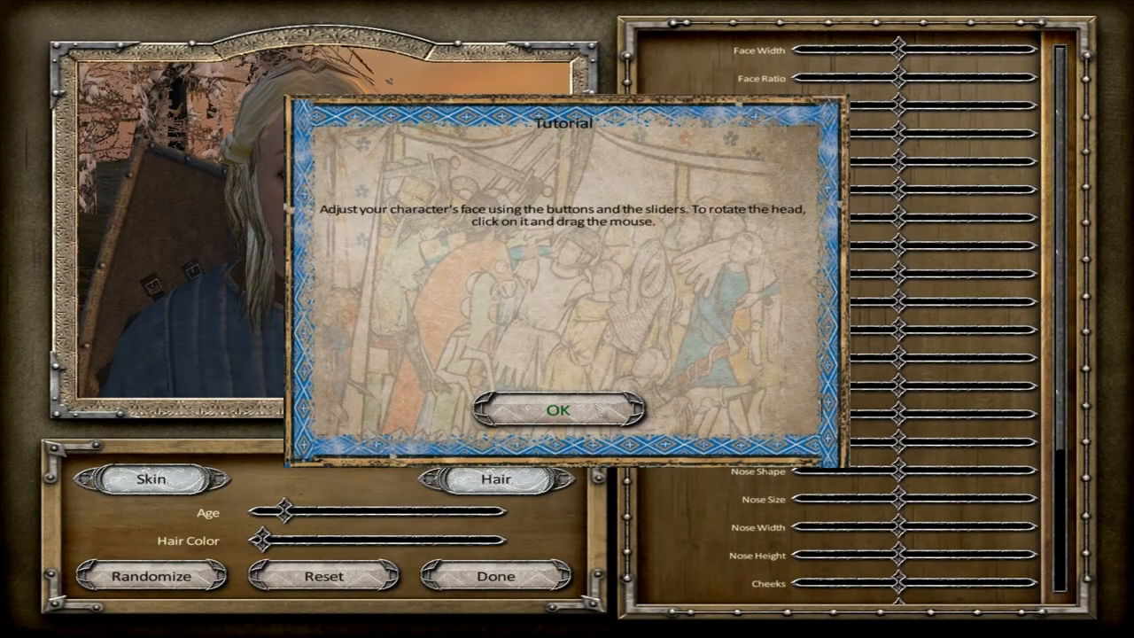
Step: Dismiss the face tutorial, randomize faces several times and accept the brown-haired one
left_click(556, 409)
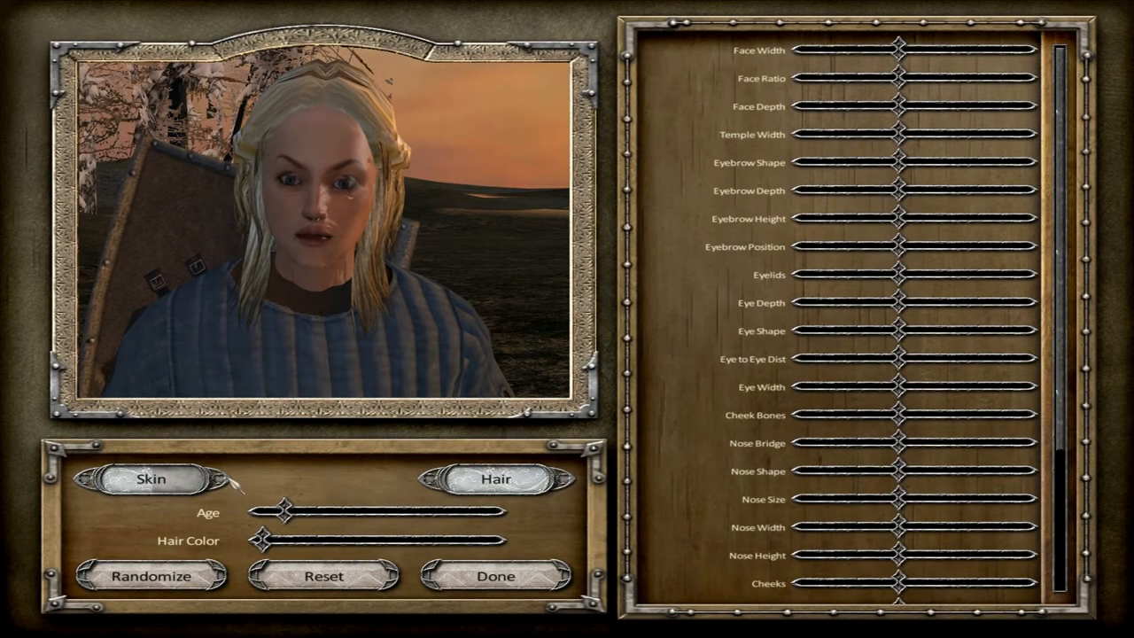
left_click(152, 576)
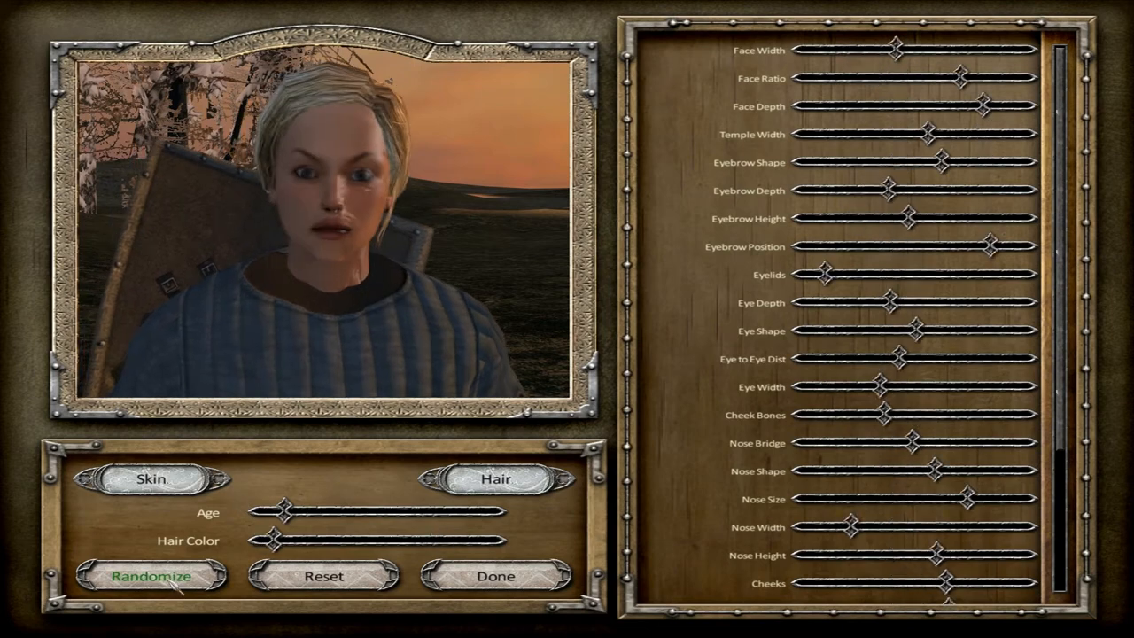
left_click(151, 576)
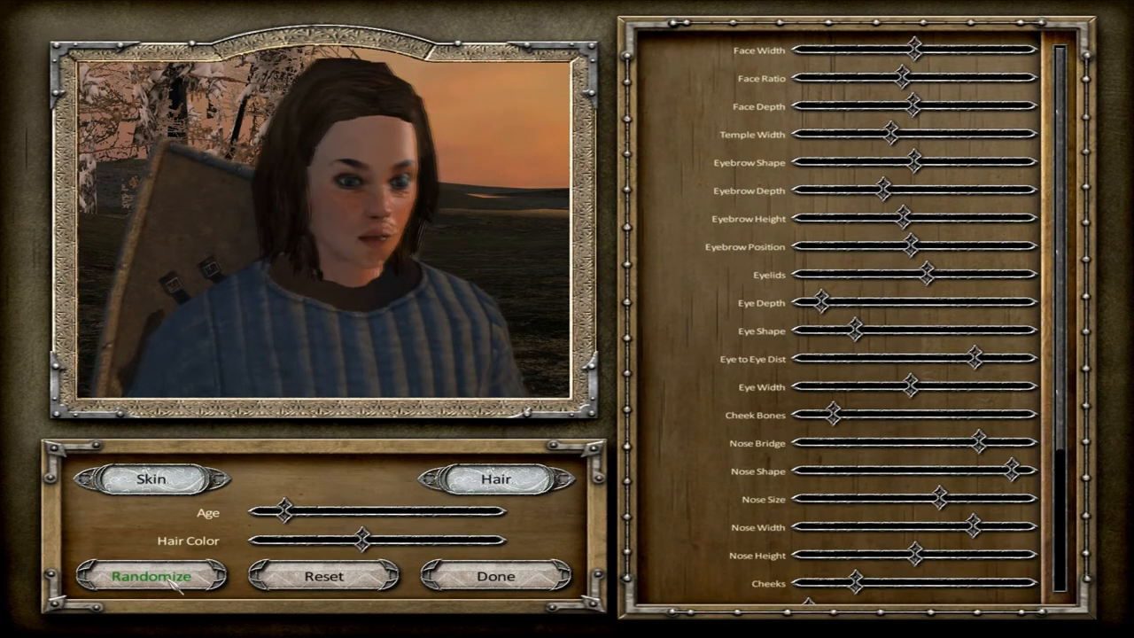
left_click(152, 575)
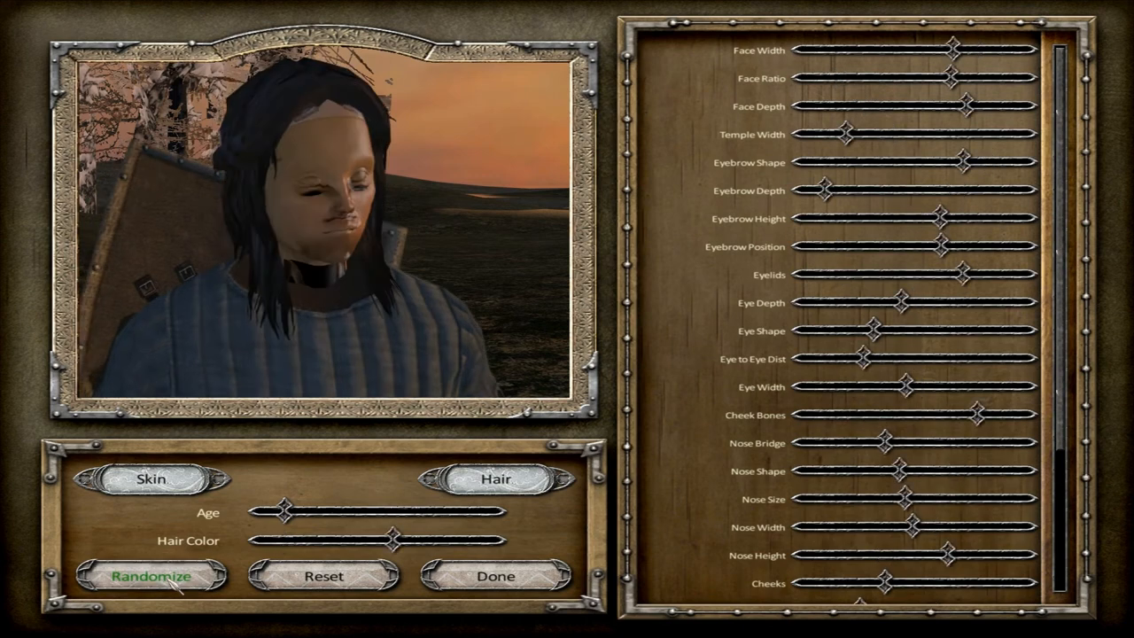
left_click(151, 576)
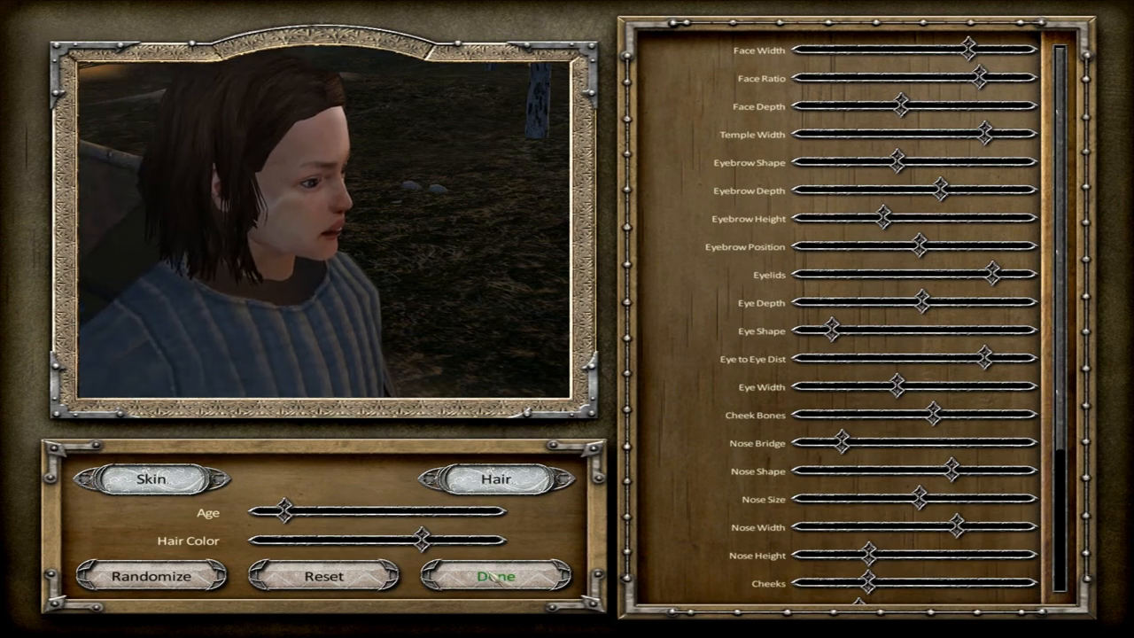
left_click(498, 576)
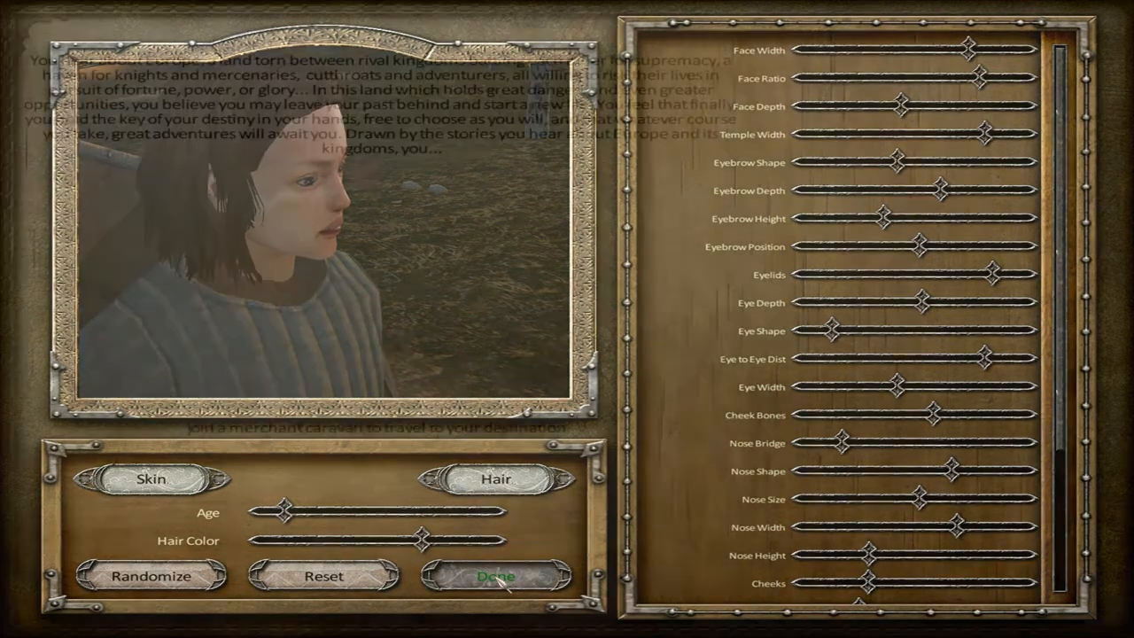
Step: Choose why the character came to Europe and continue to the London inn passage
left_click(496, 575)
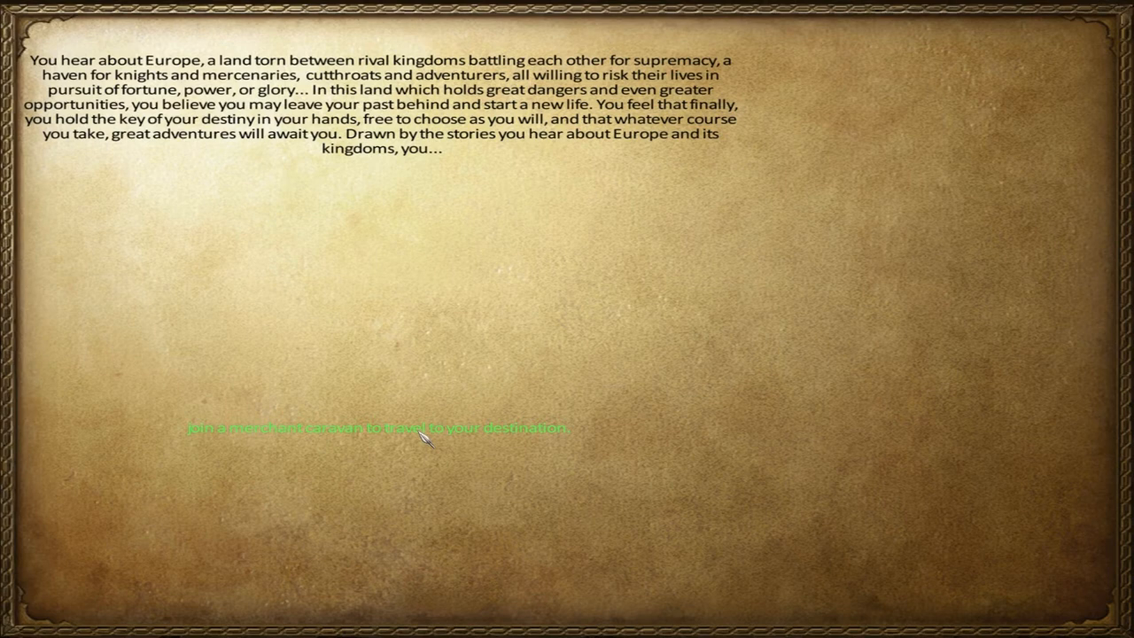
left_click(380, 427)
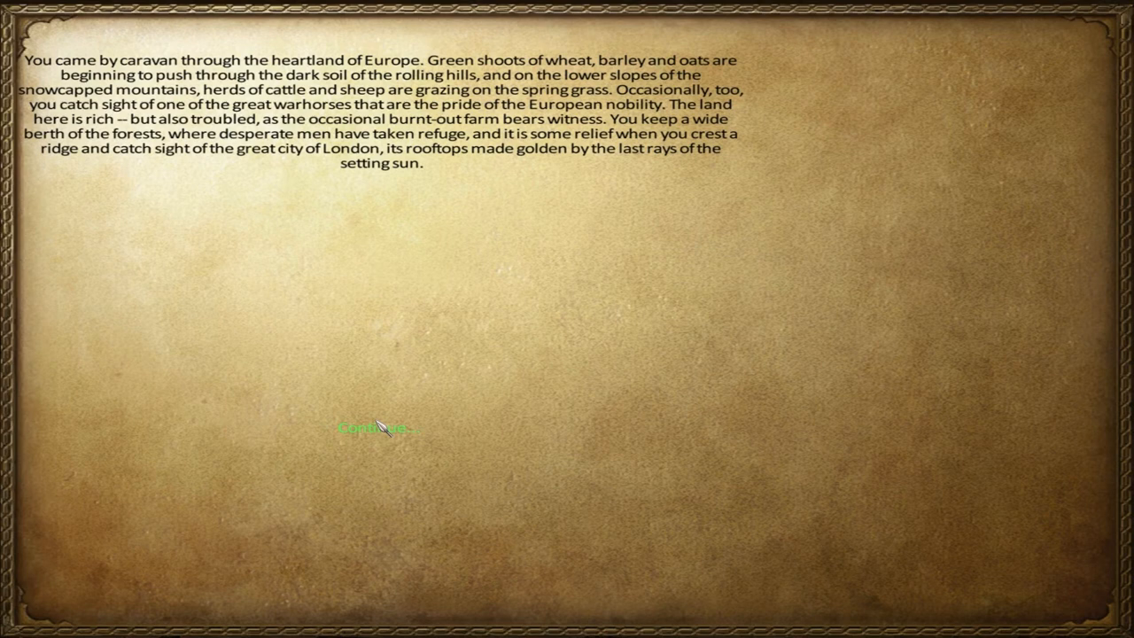
mouse_move(381, 432)
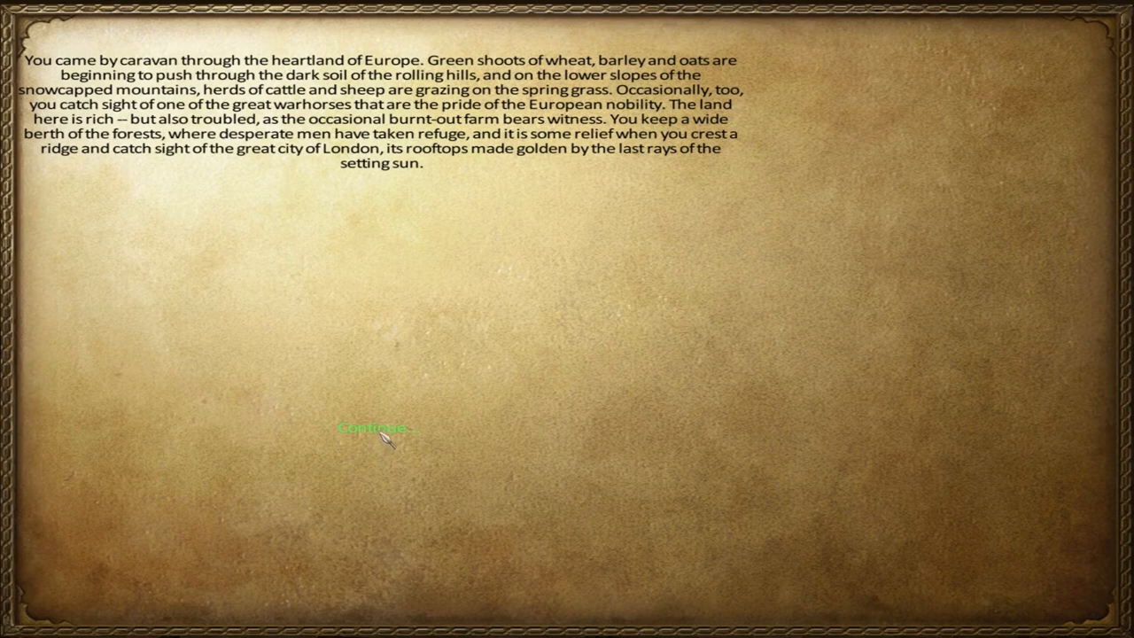
mouse_move(382, 446)
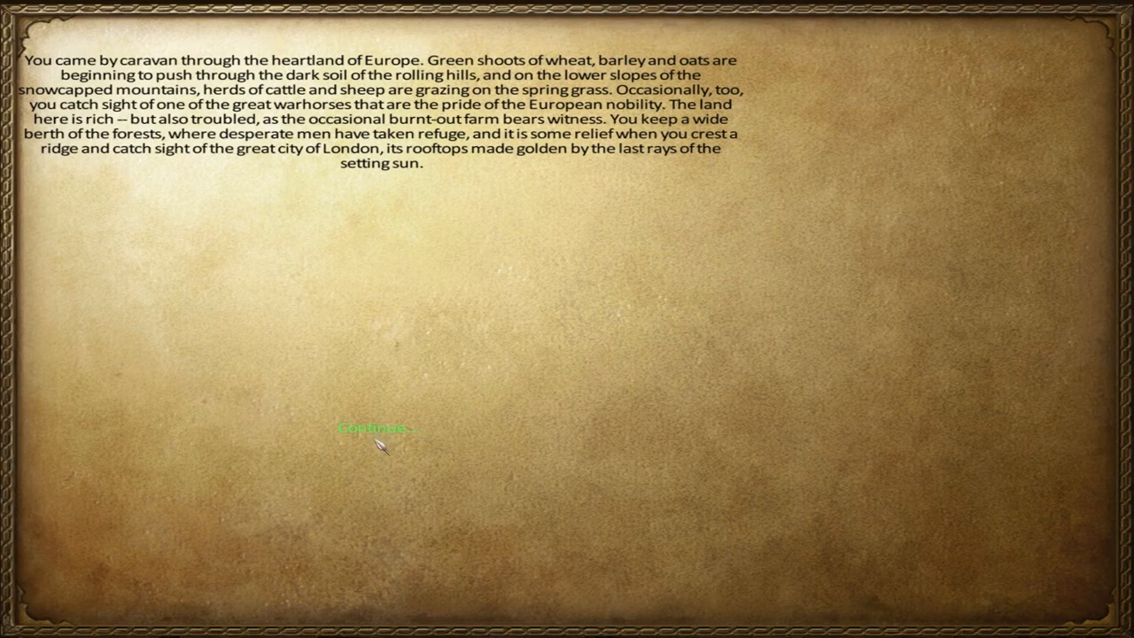
mouse_move(383, 441)
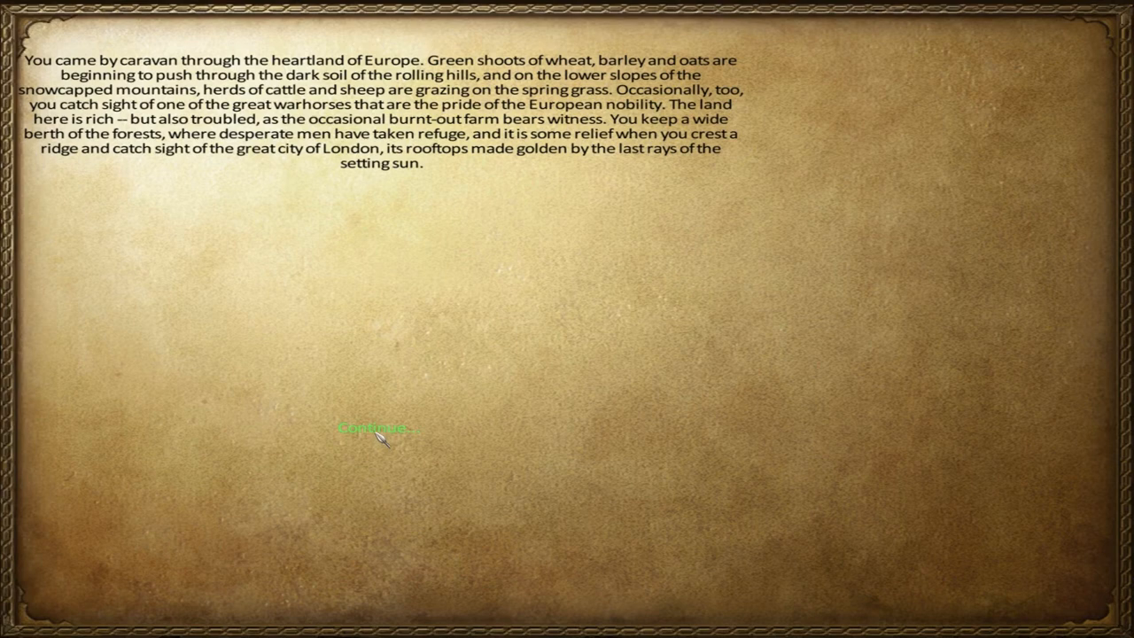
left_click(376, 427)
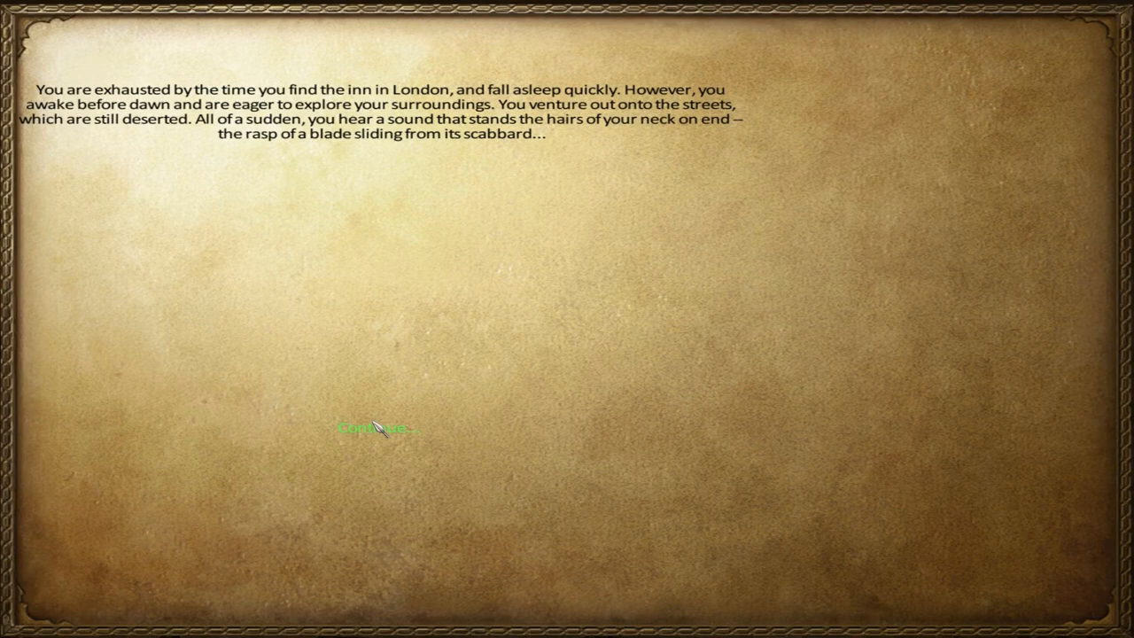
mouse_move(388, 443)
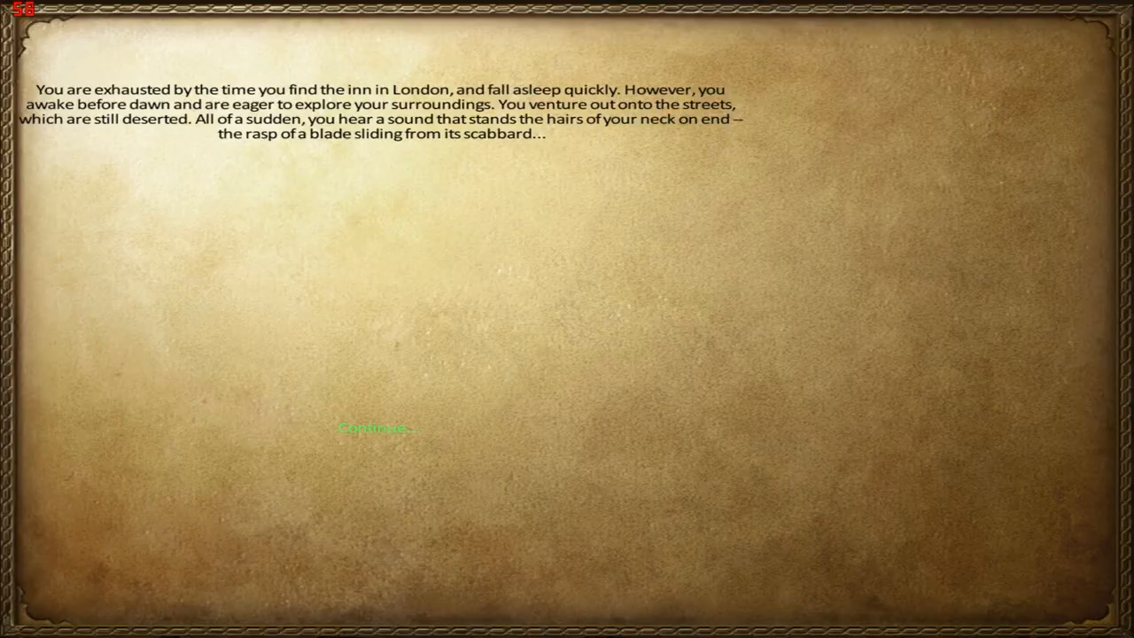
Step: Enter the dark London street and kill the ambushing bandit for 80 experience
left_click(376, 426)
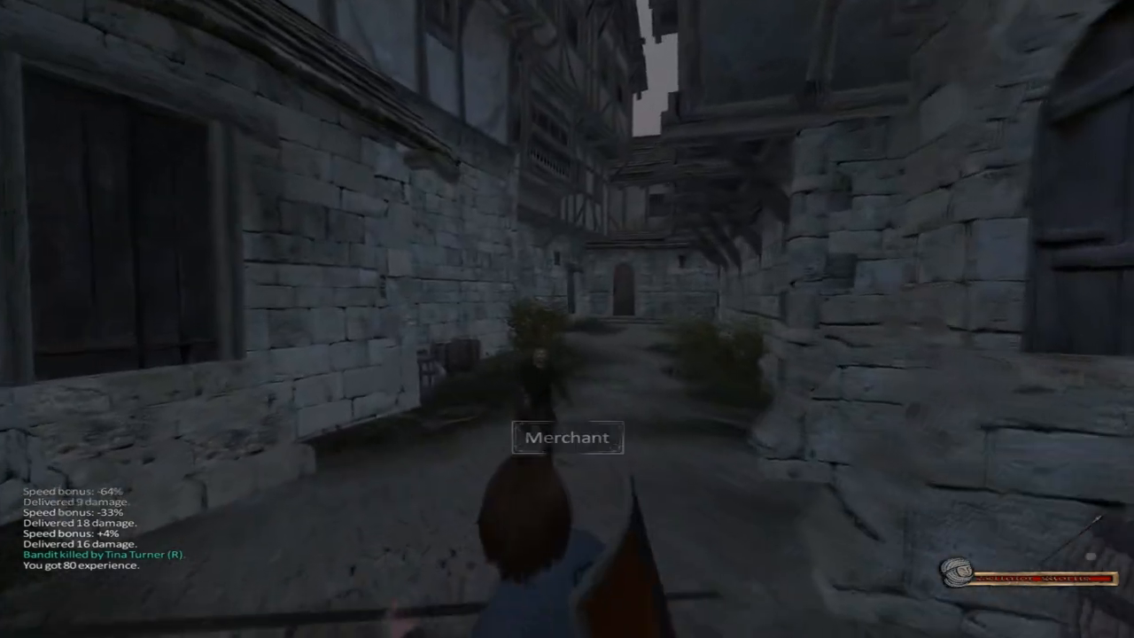
left_click(567, 437)
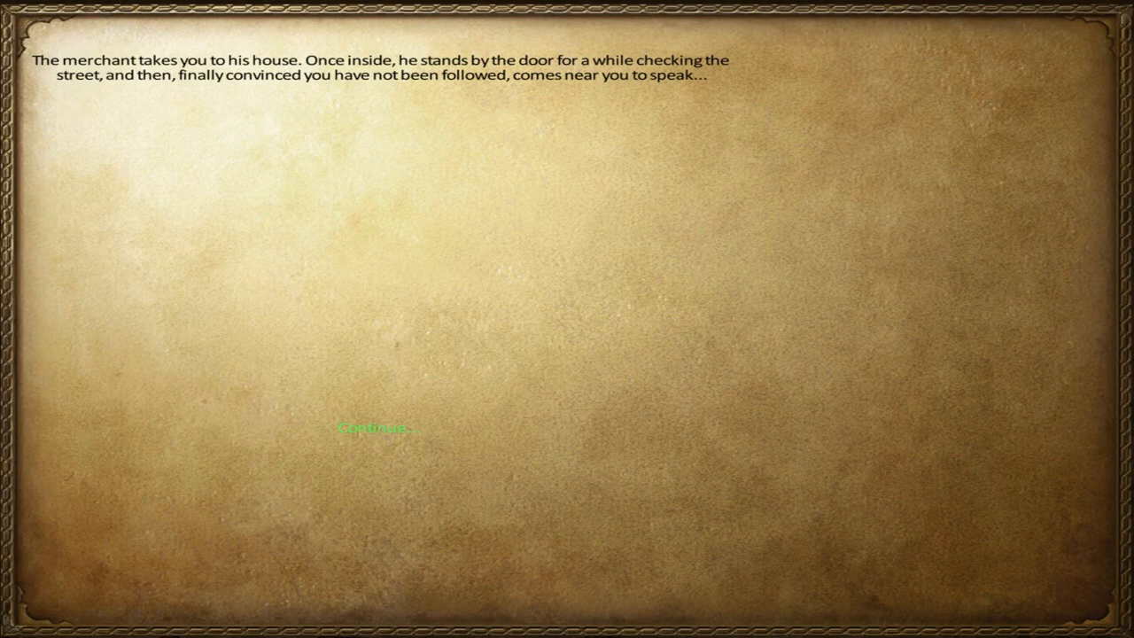
Step: Enter the merchant's house and hear his tale of bandits with an inside ally taking his brother
left_click(376, 427)
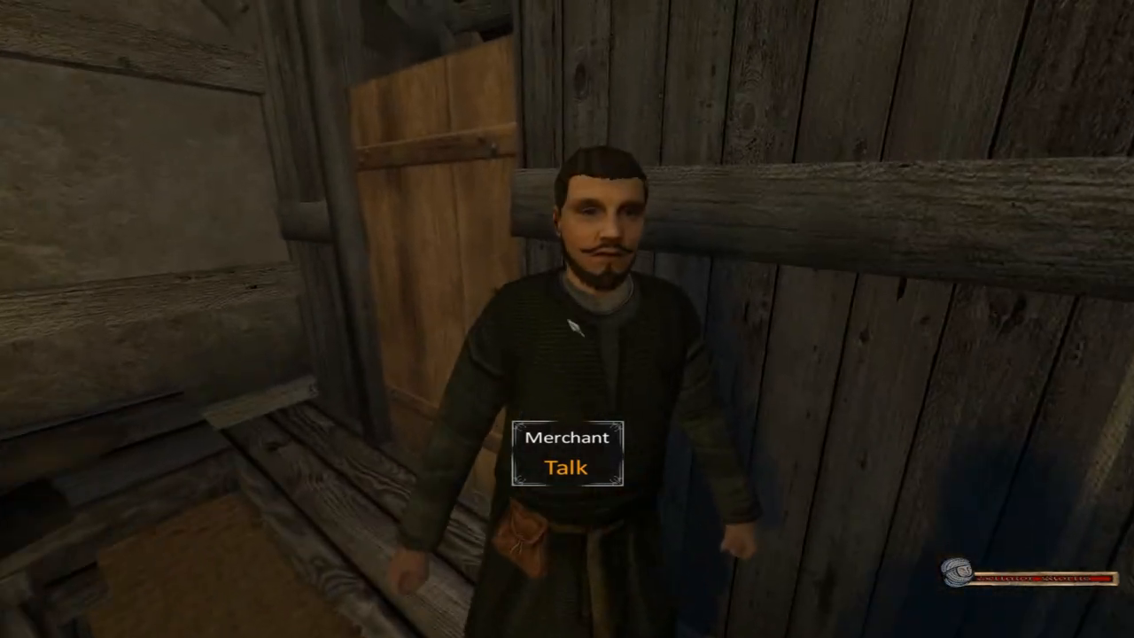
left_click(567, 468)
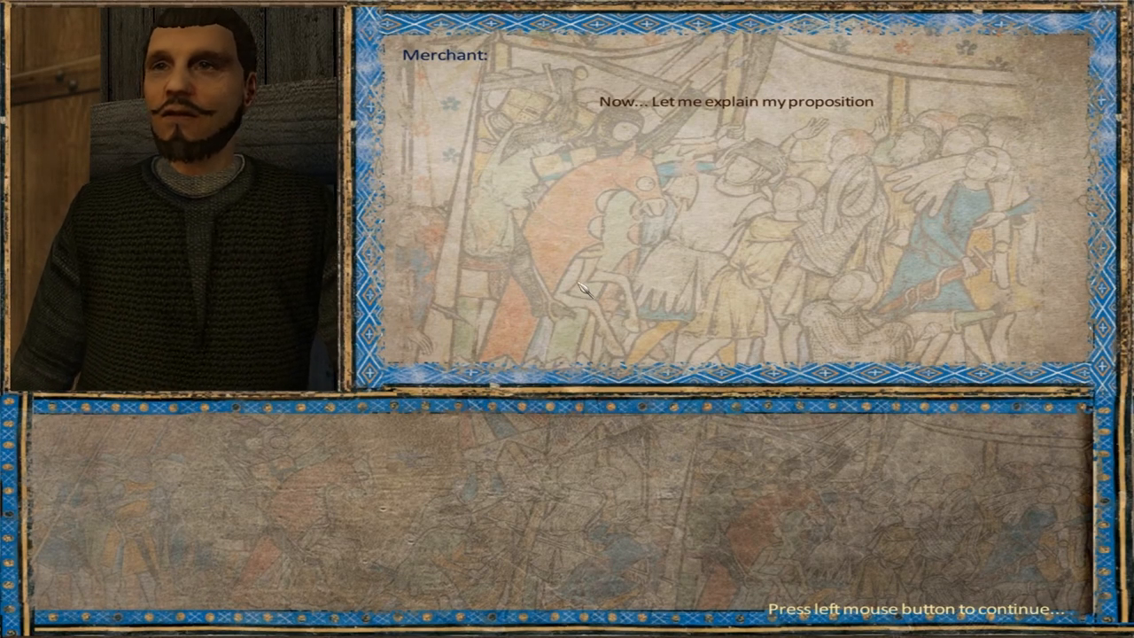
left_click(584, 291)
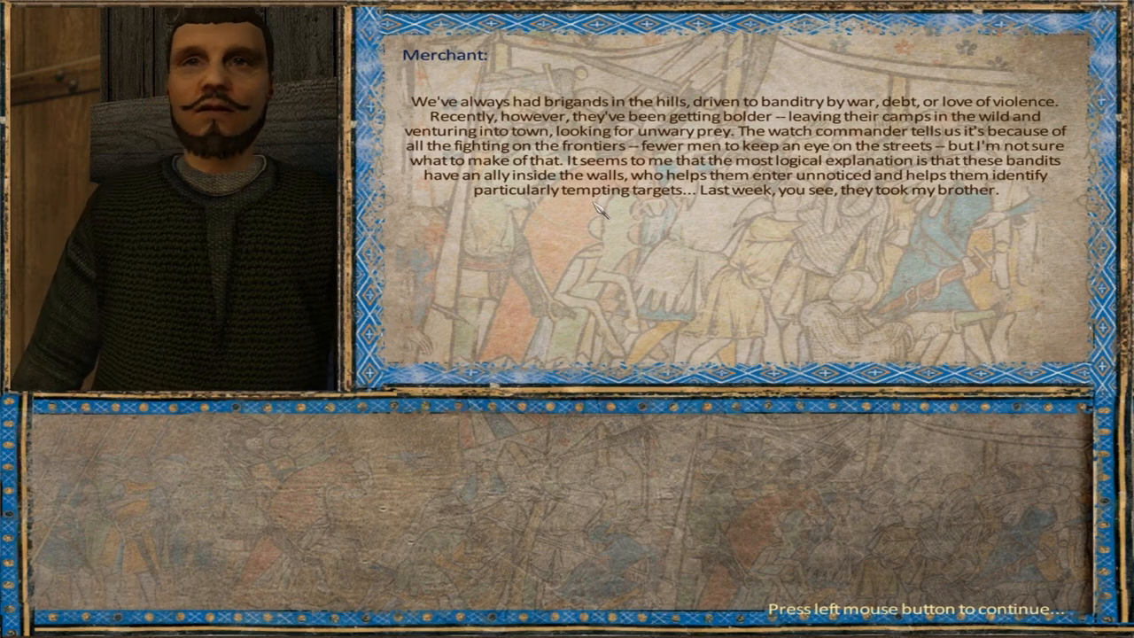
mouse_move(695, 297)
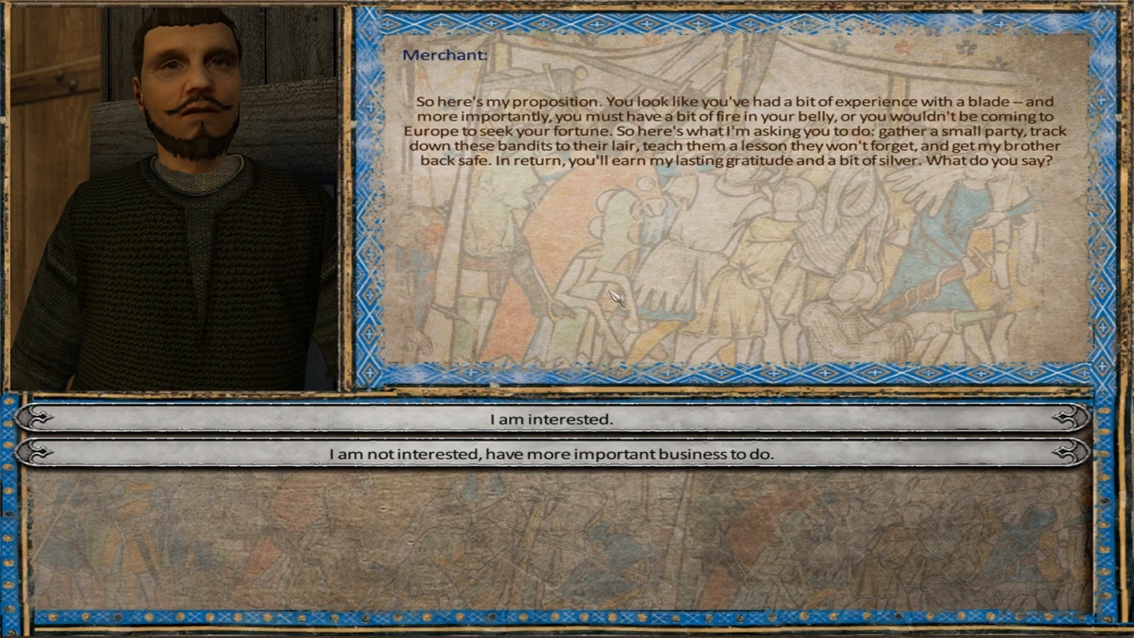
Step: Answer 'I am interested', receive 100 denars and the quest to gather five men, and agree to return
left_click(553, 418)
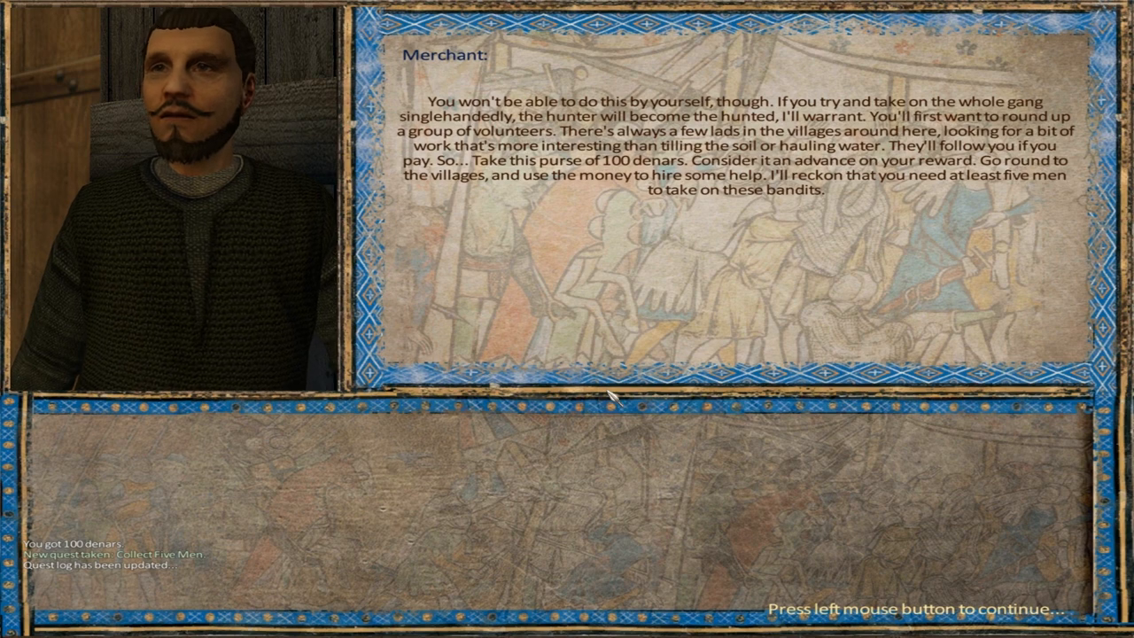
left_click(611, 393)
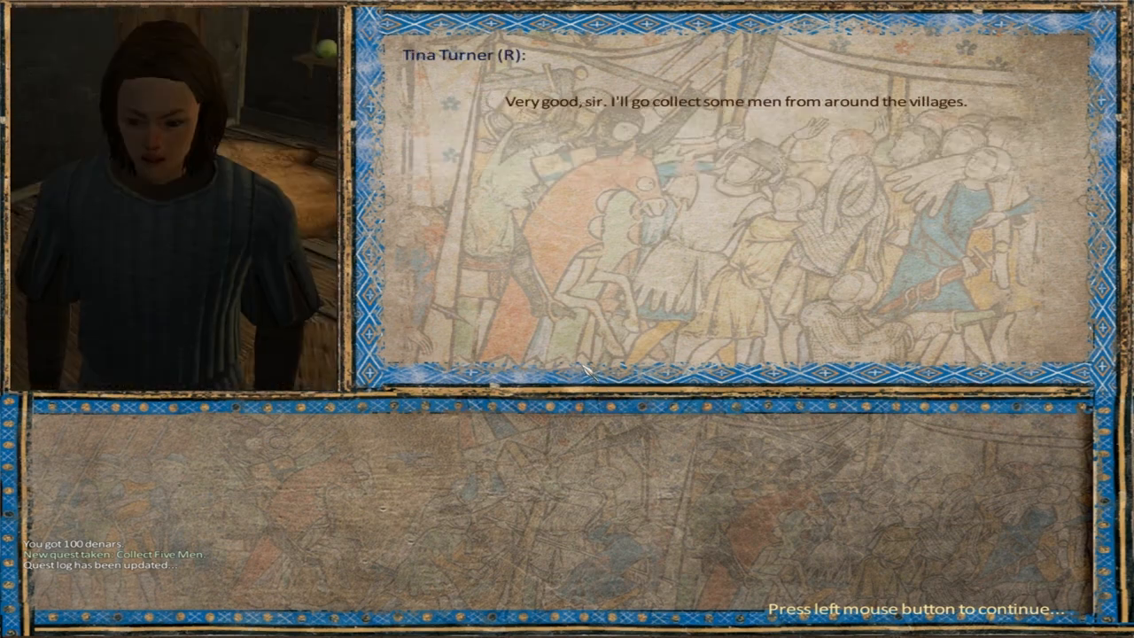
left_click(581, 372)
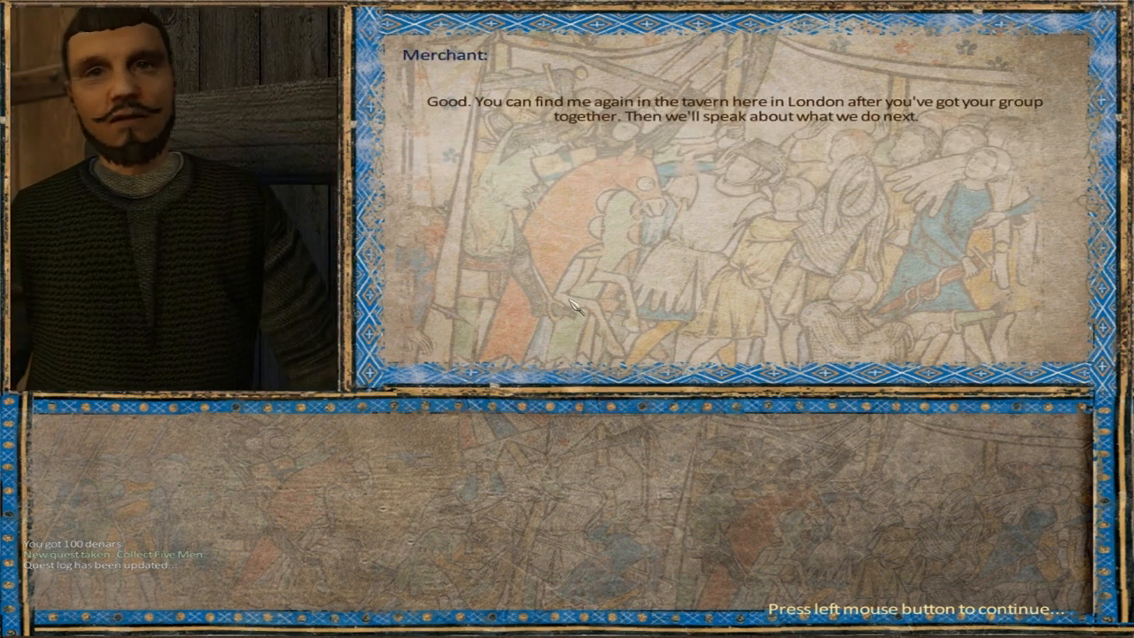